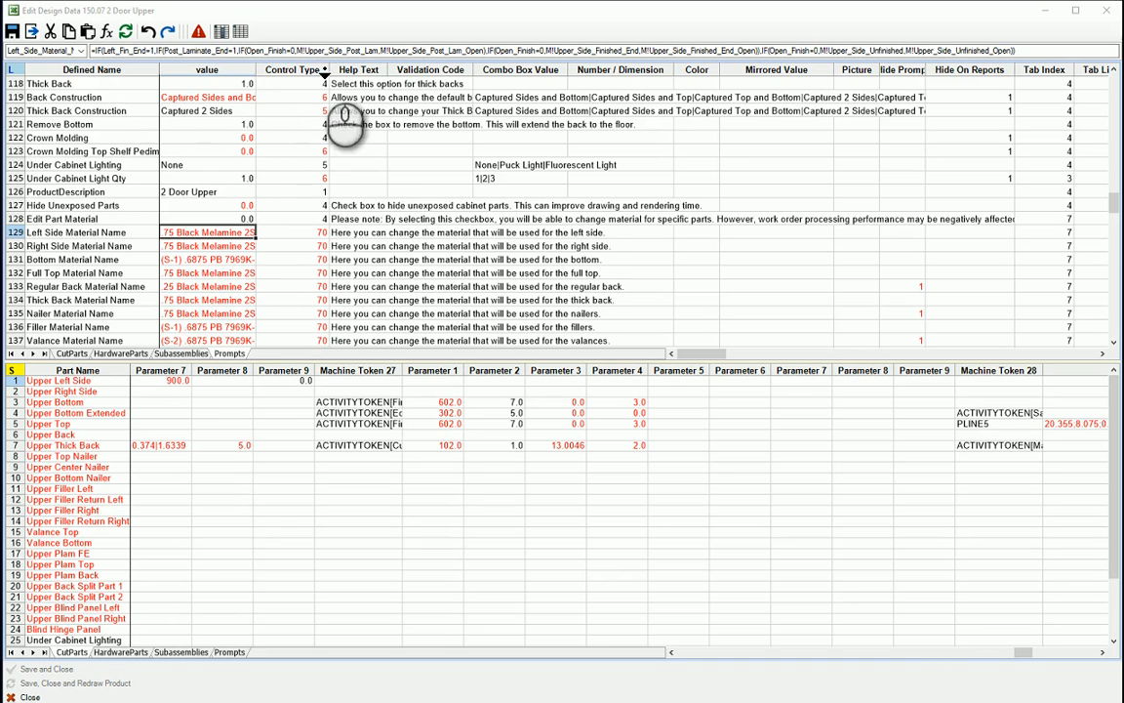
mouse_move(426, 186)
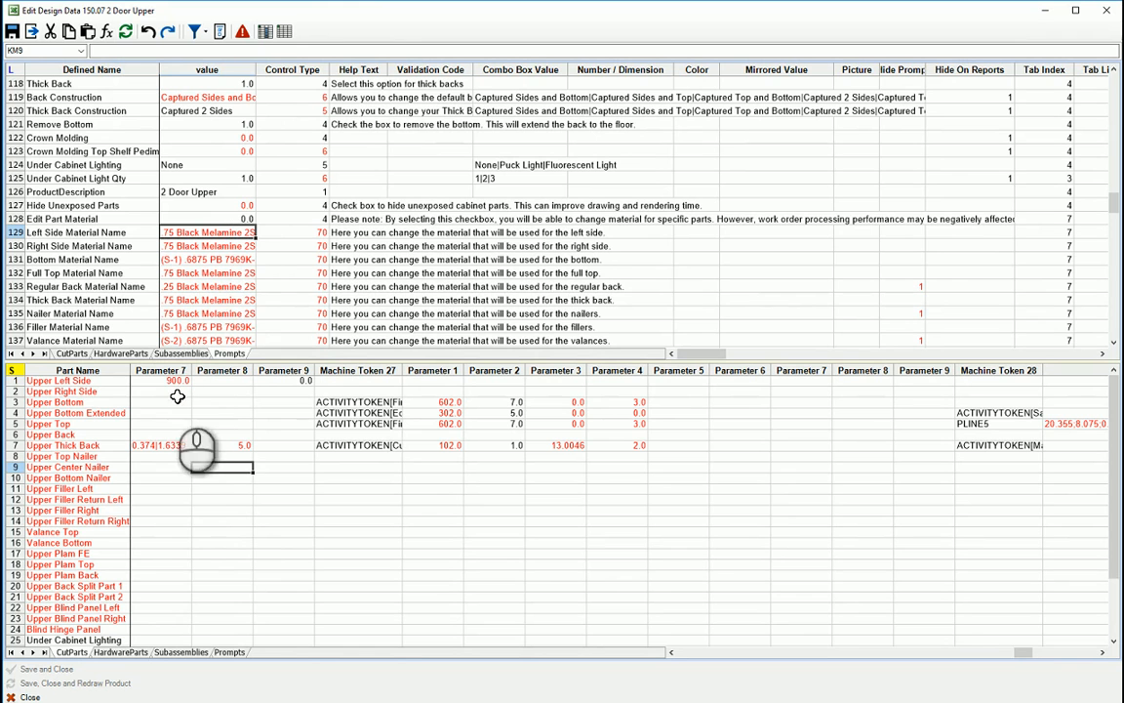
Step: Check the Upper Top and Upper Thick Back cells, then select the formula's first IF
click(161, 424)
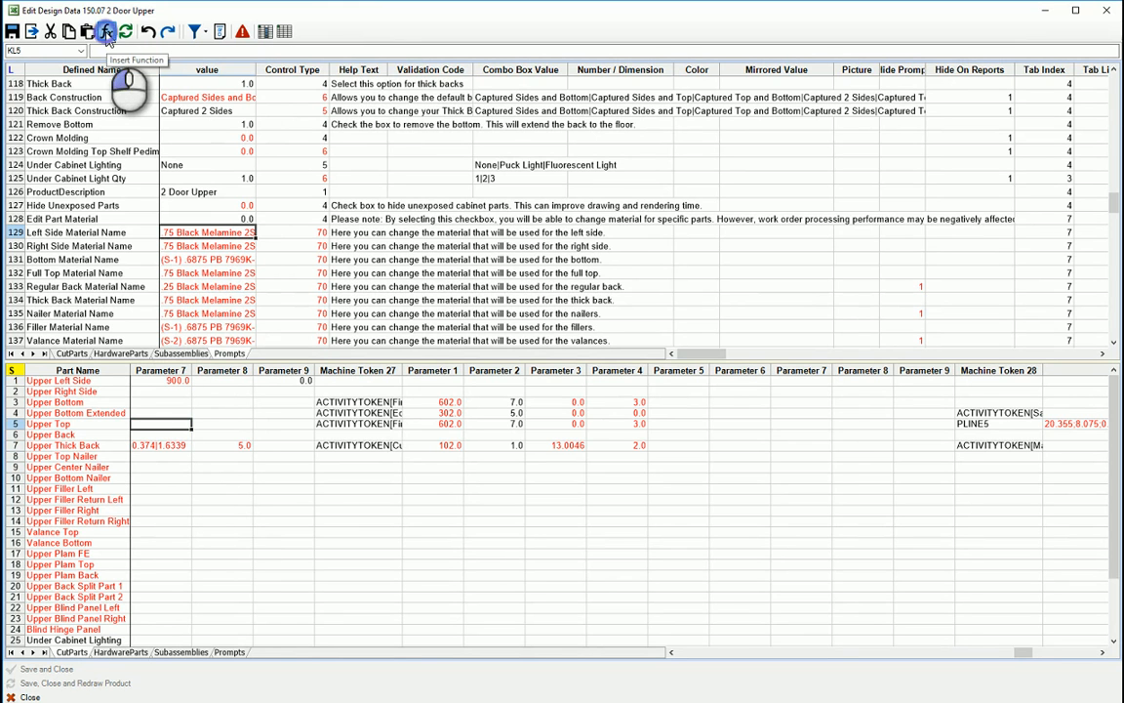
click(102, 28)
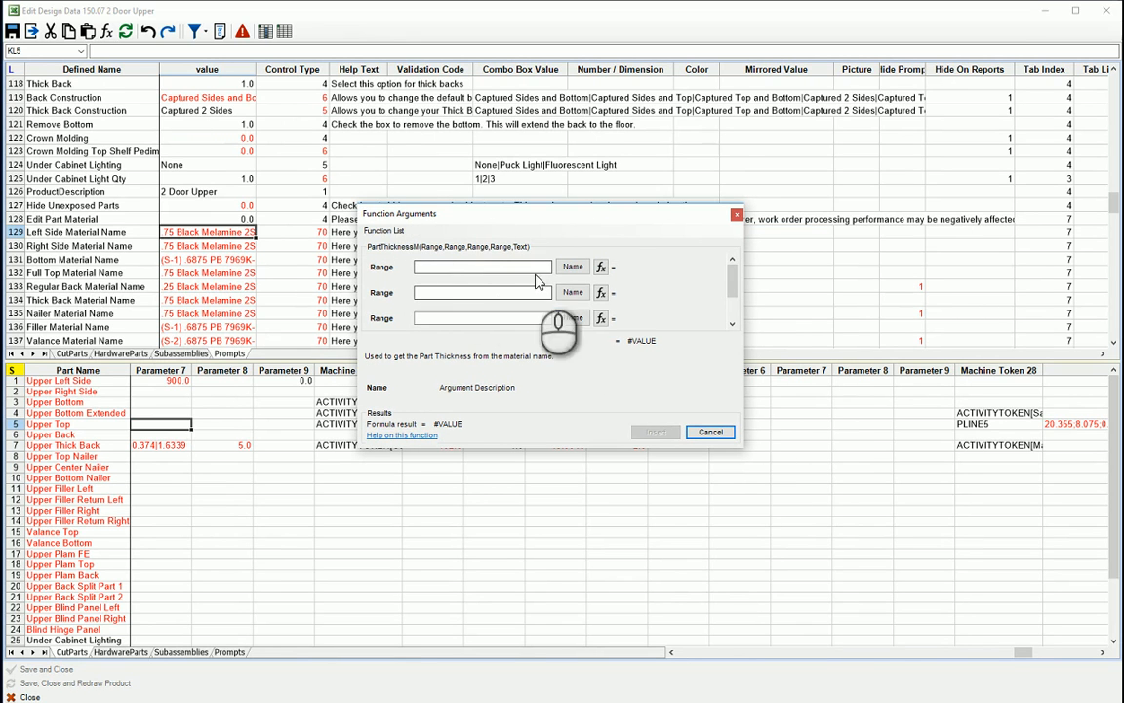
click(710, 432)
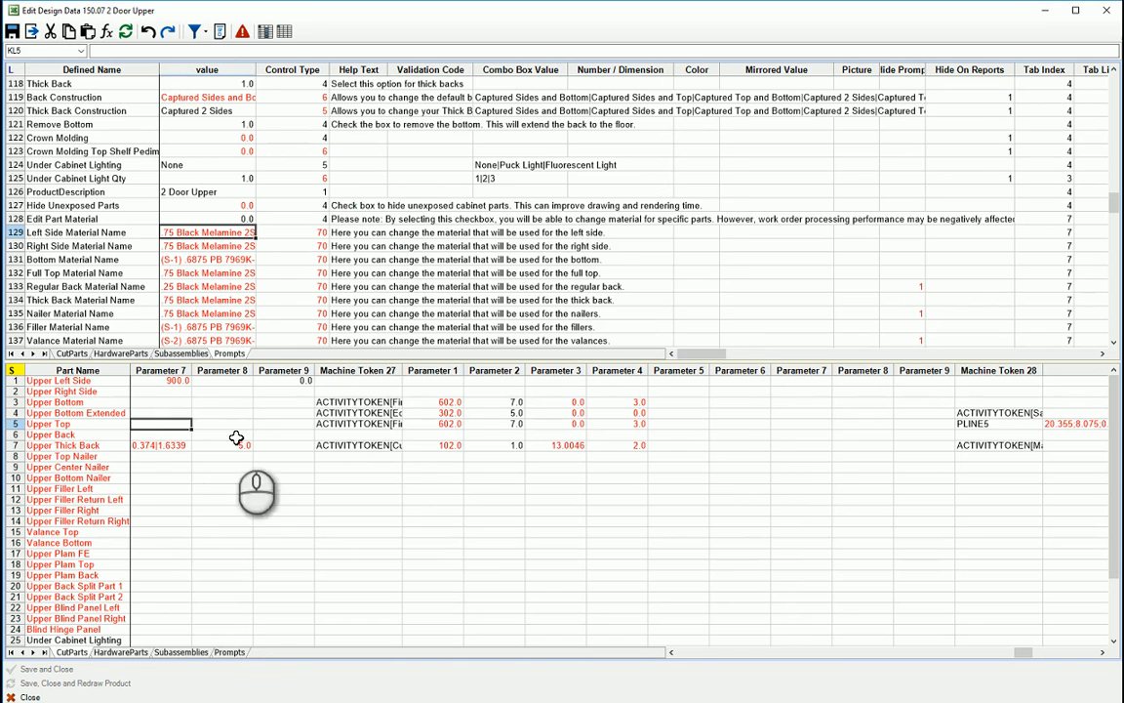
click(161, 445)
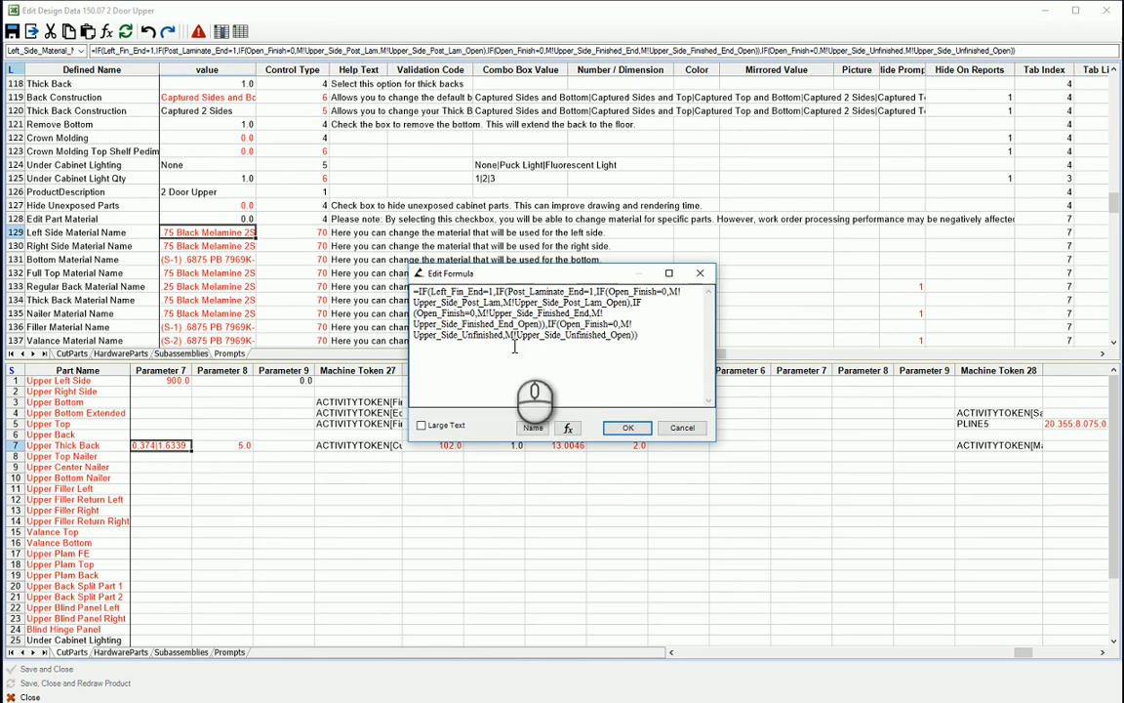
drag(418, 313, 656, 337)
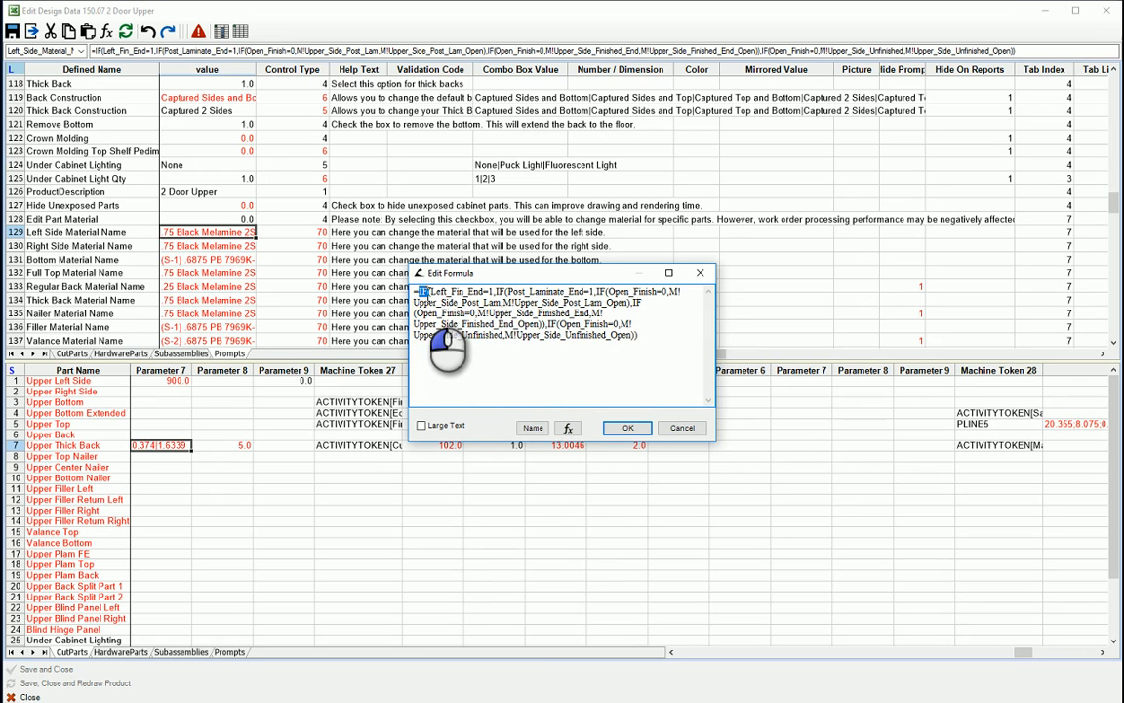
mouse_move(449, 351)
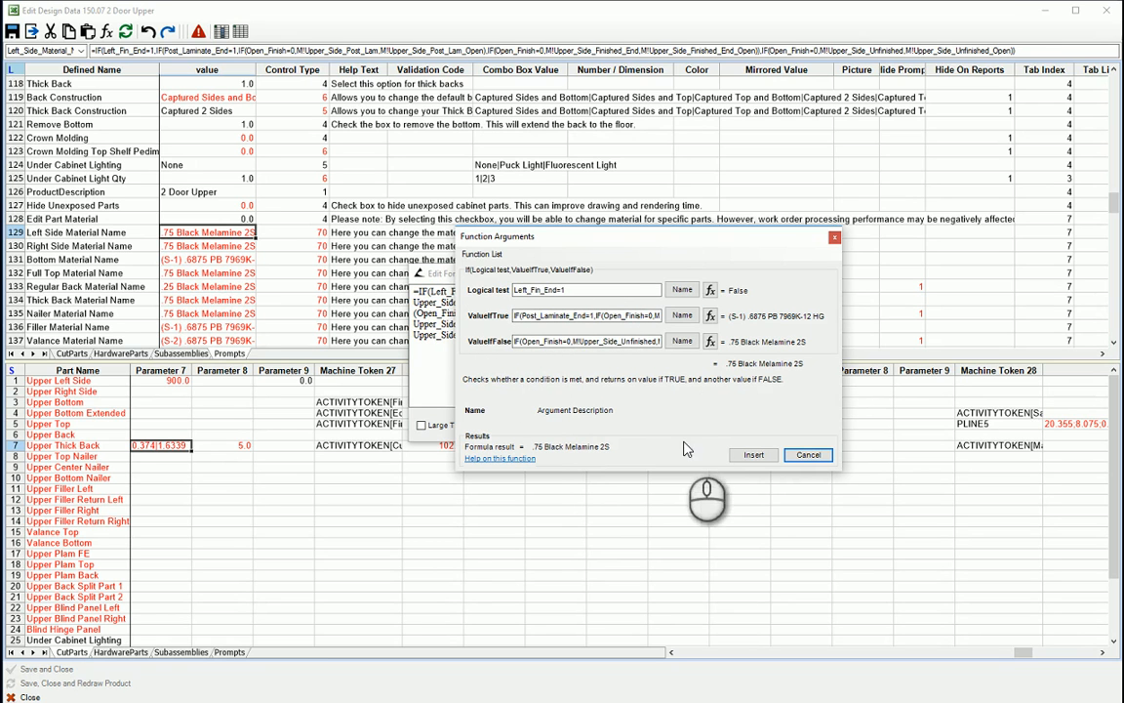
mouse_move(617, 429)
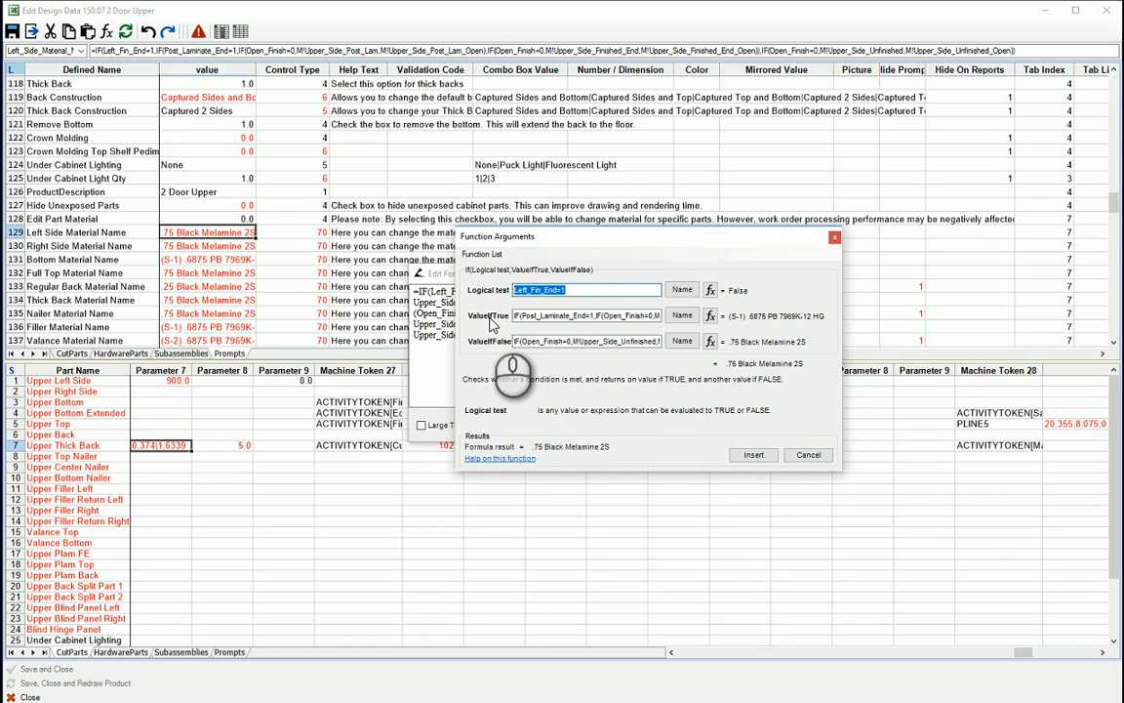
Step: Examine the ValueIfTrue argument and drill into the two nested IF functions
click(595, 316)
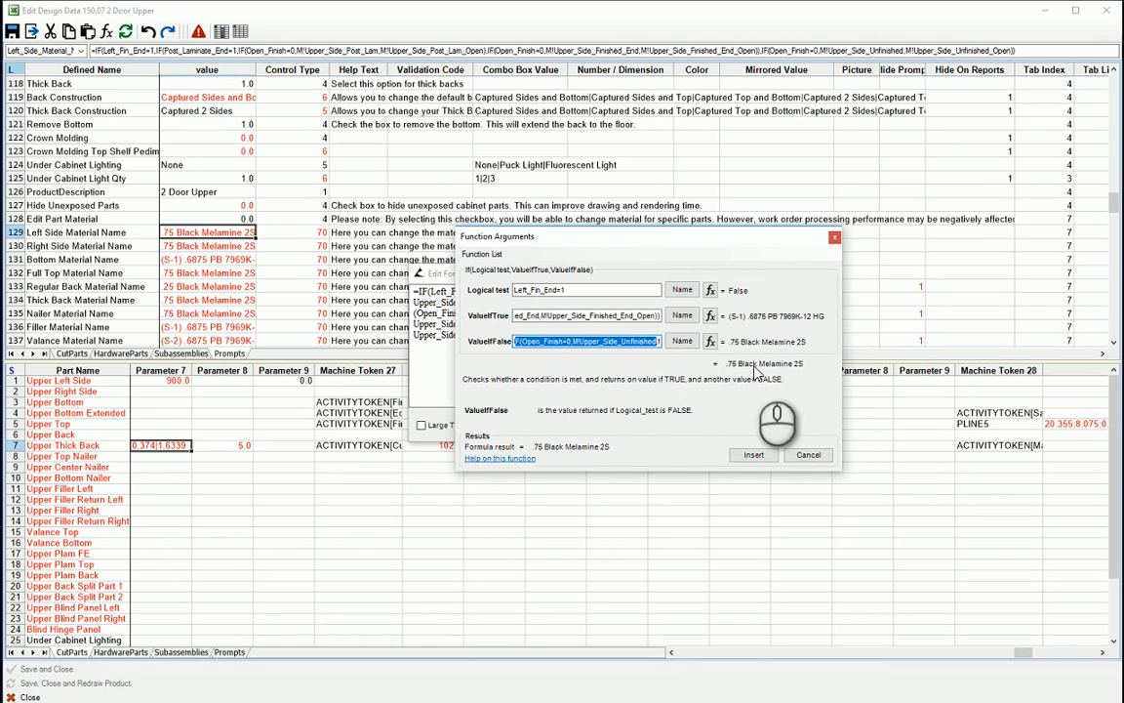
click(586, 315)
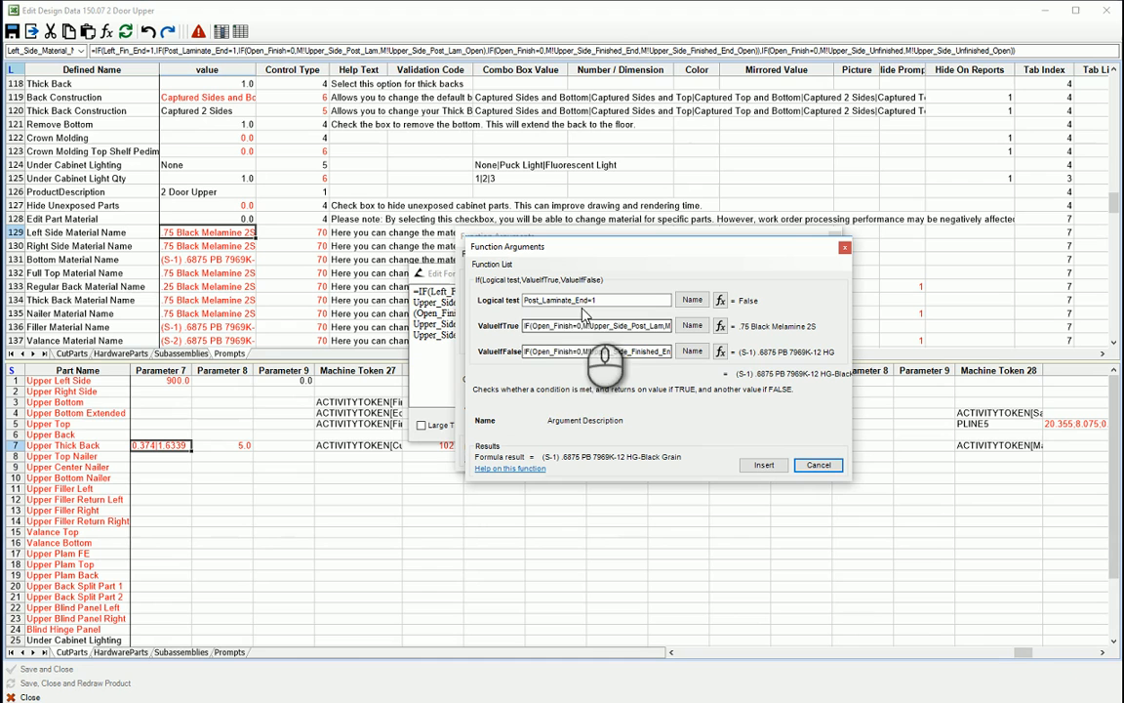
click(597, 326)
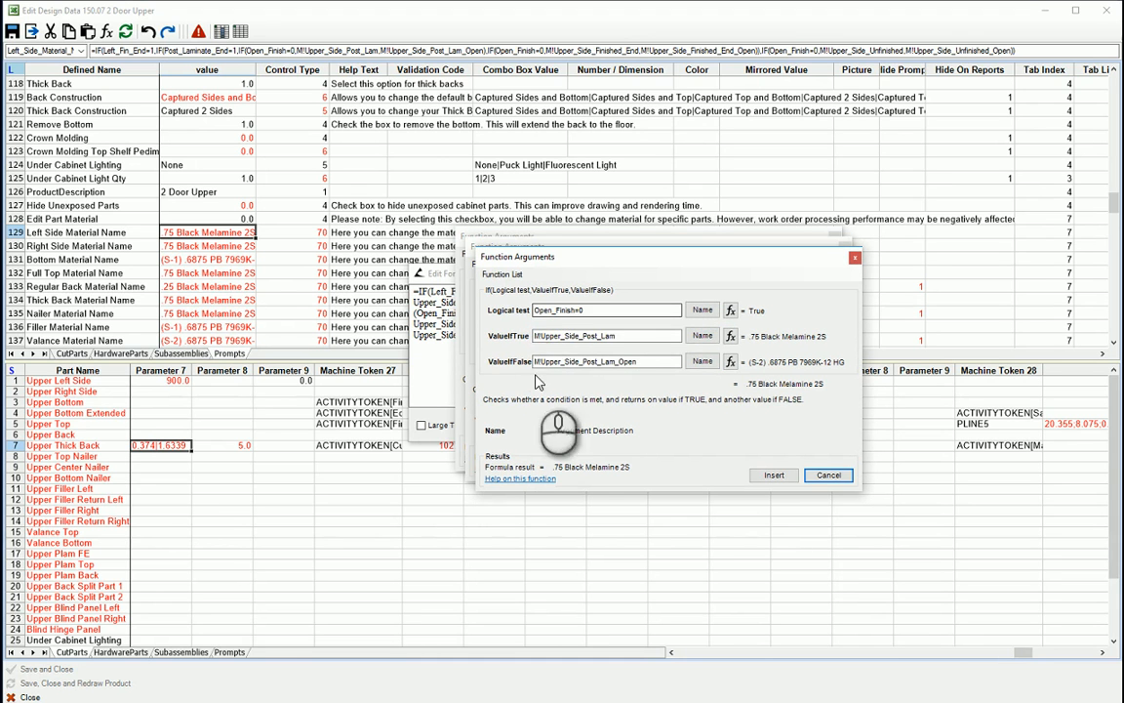
mouse_move(805, 351)
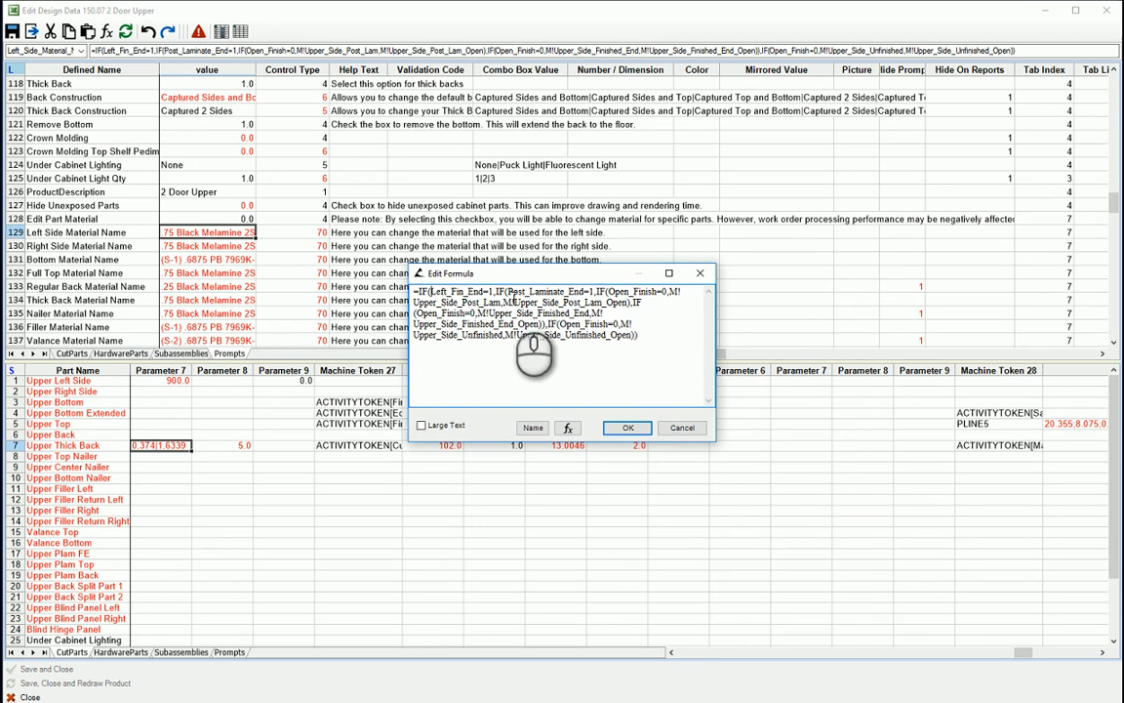
mouse_move(532, 386)
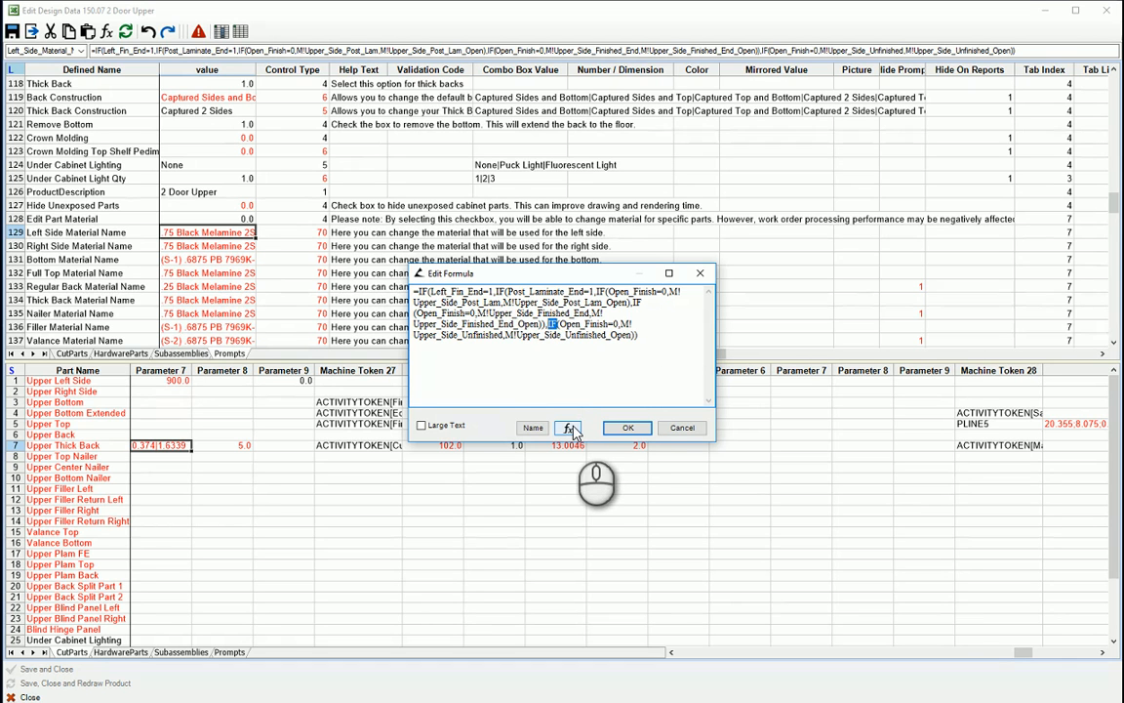
Step: Open the last IF's arguments, view its help, and read the ValueIfTrue and Logical test descriptions
click(570, 428)
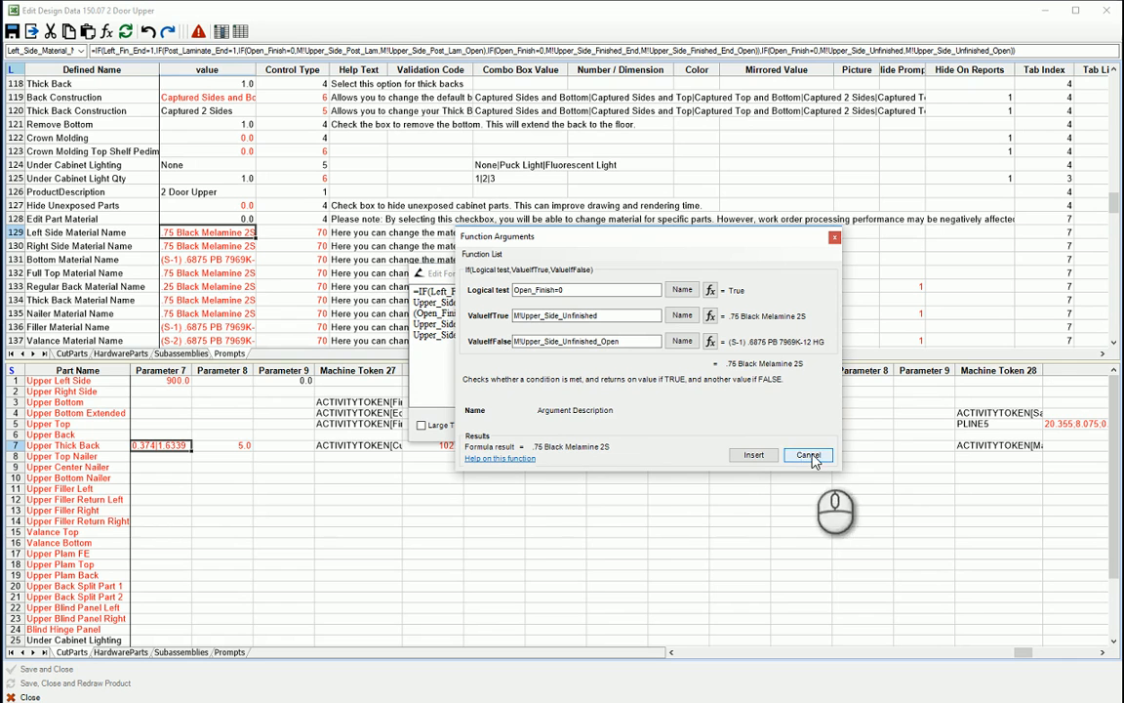
click(499, 458)
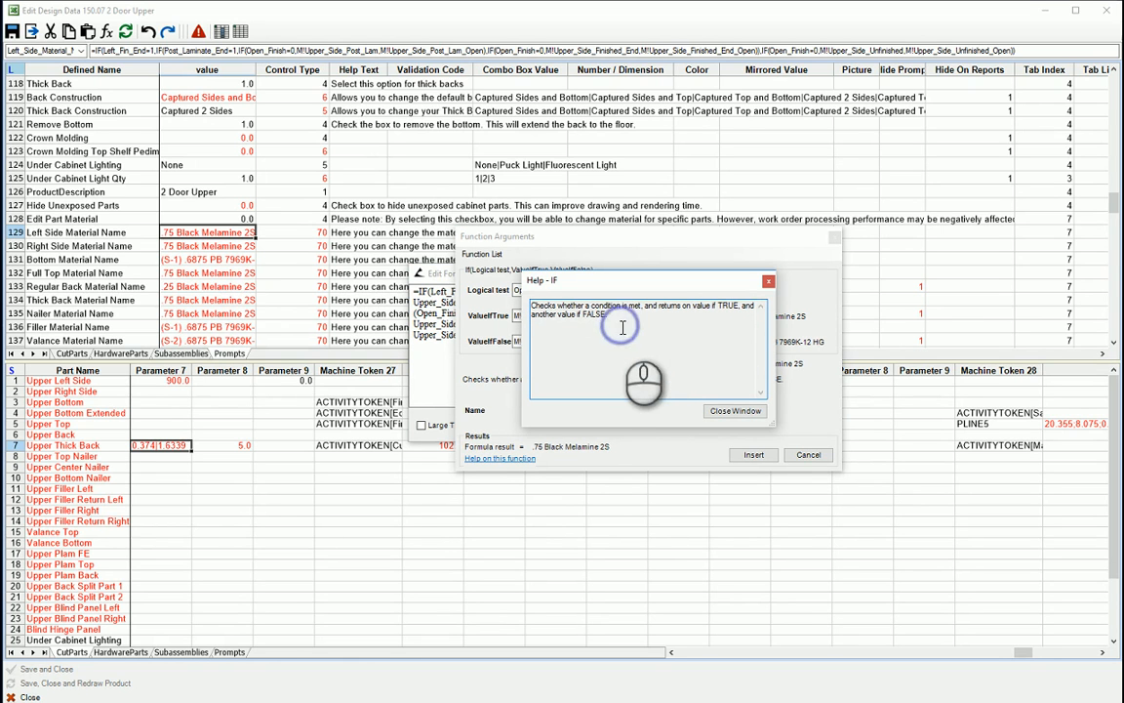
mouse_move(571, 303)
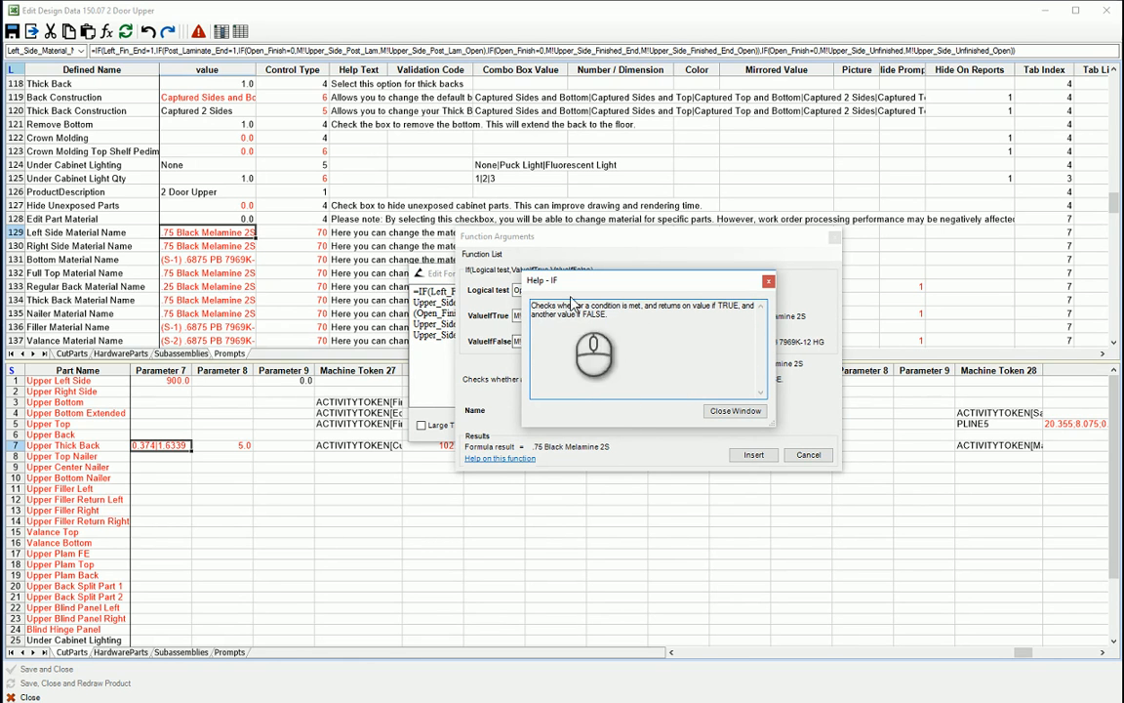
click(736, 411)
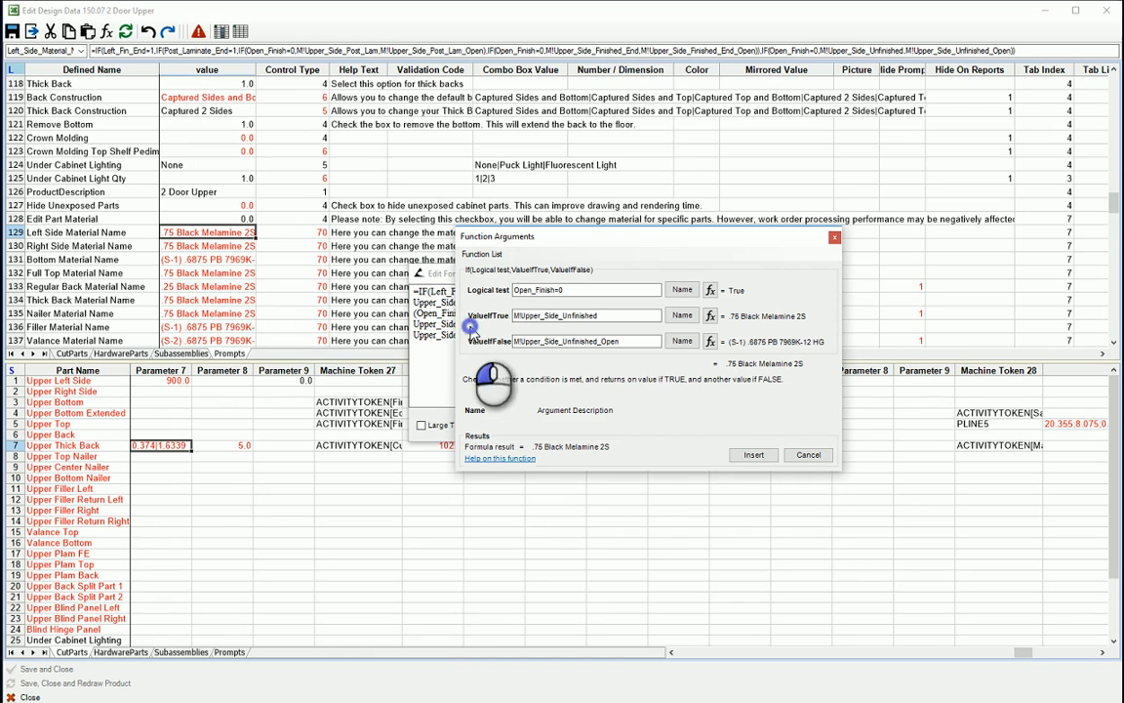
click(586, 315)
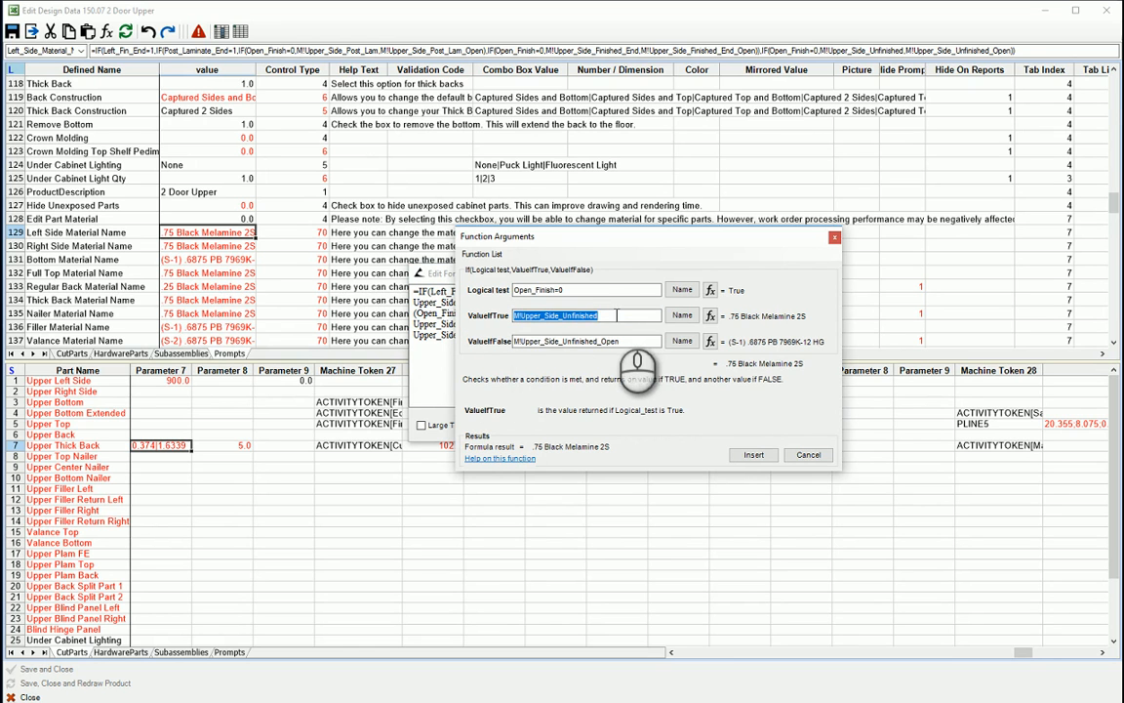
click(586, 289)
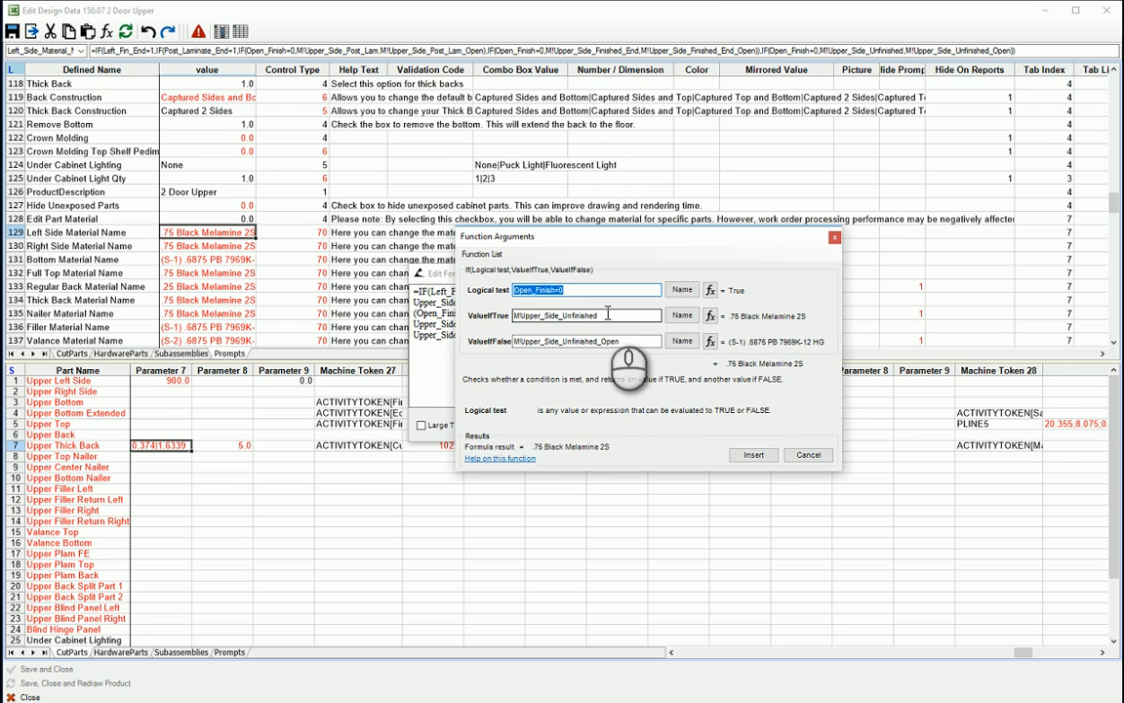
click(600, 314)
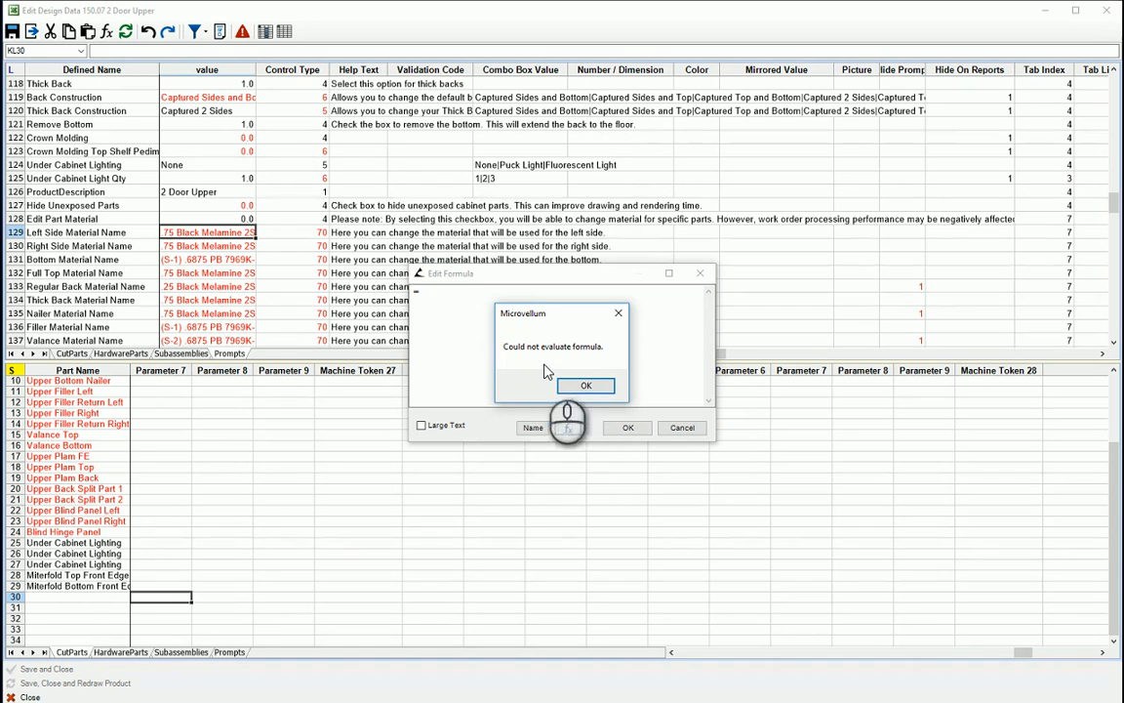
Step: Dismiss the 'Could not evaluate formula' warning for cell KL30
click(586, 385)
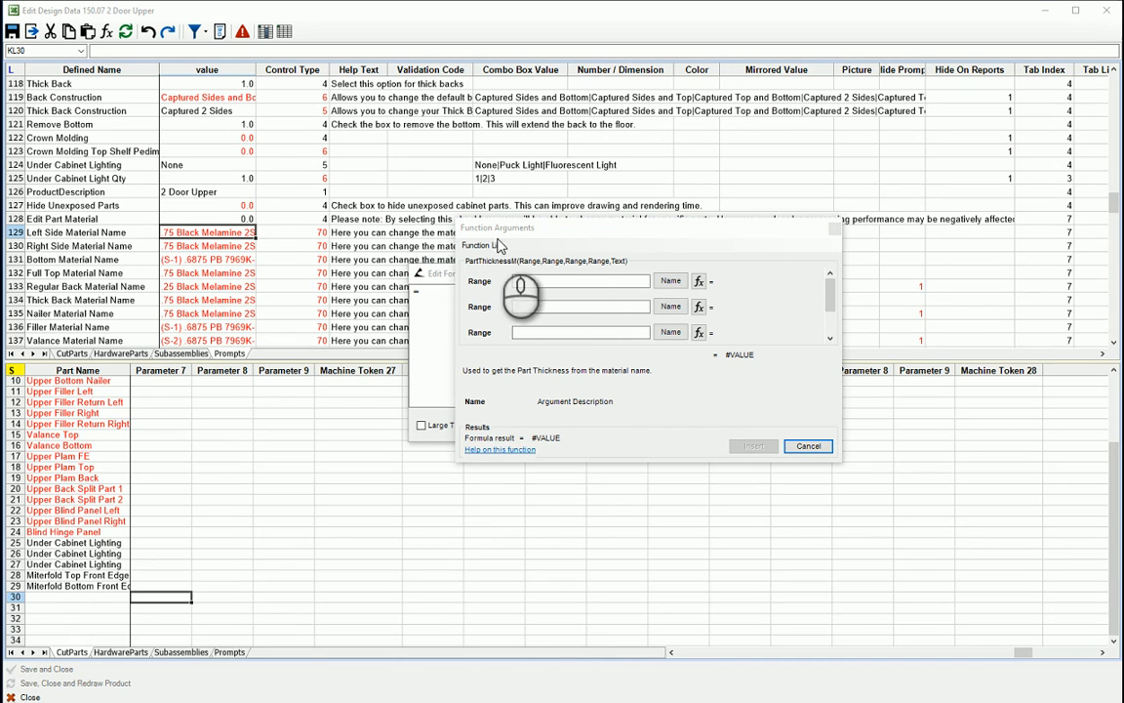
Step: Browse the Math, PartSize and Information function categories, then choose ROUND
click(488, 245)
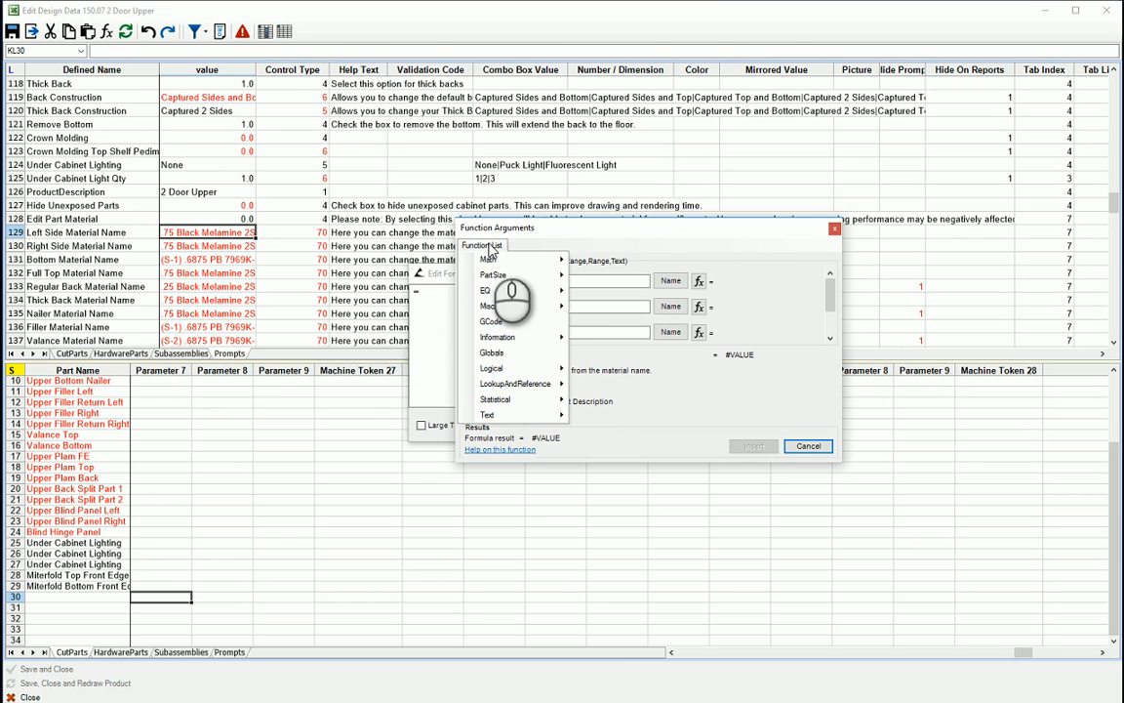
click(490, 260)
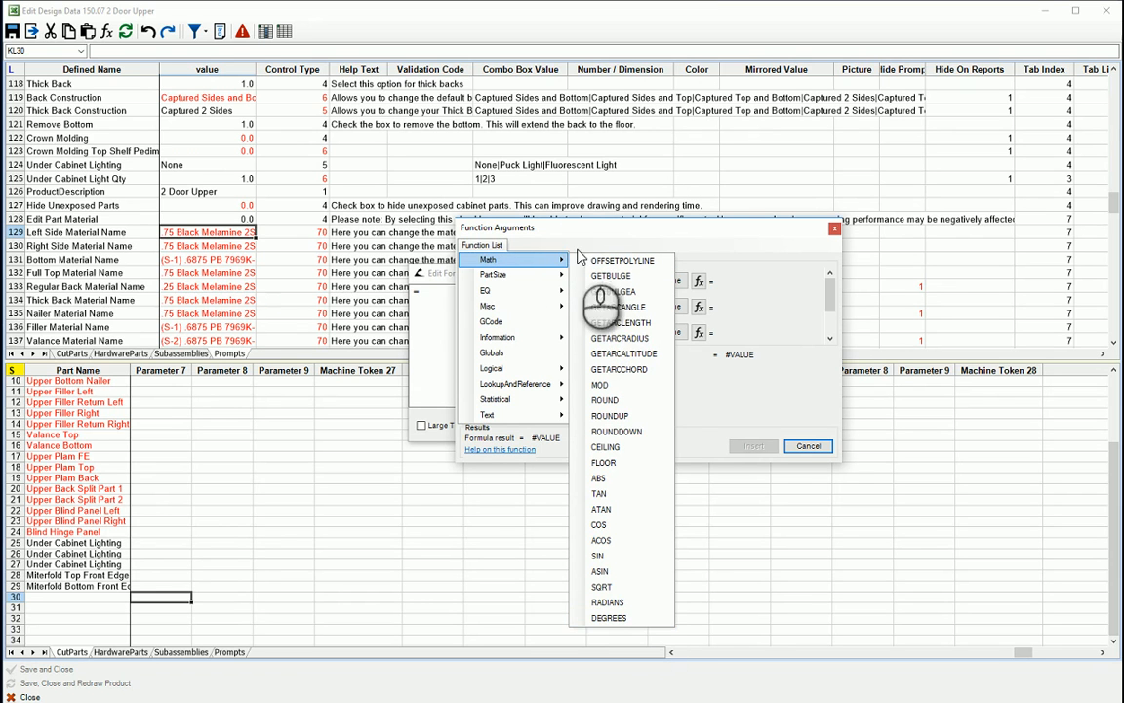
mouse_move(502, 274)
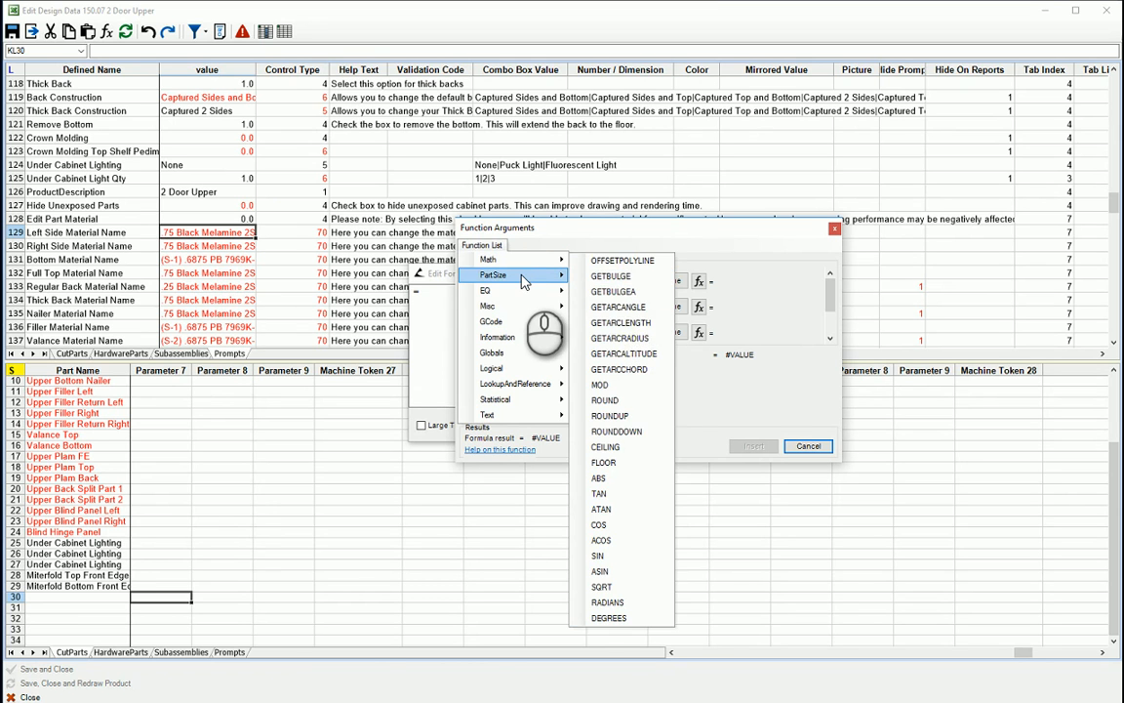
click(487, 290)
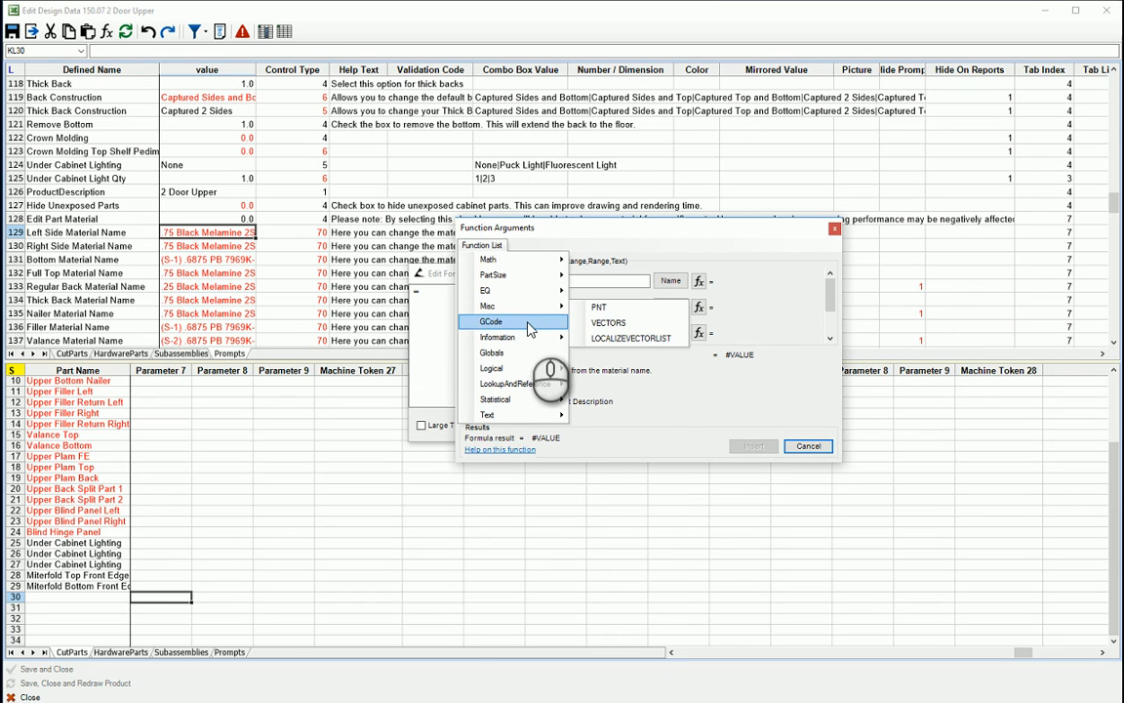
click(508, 337)
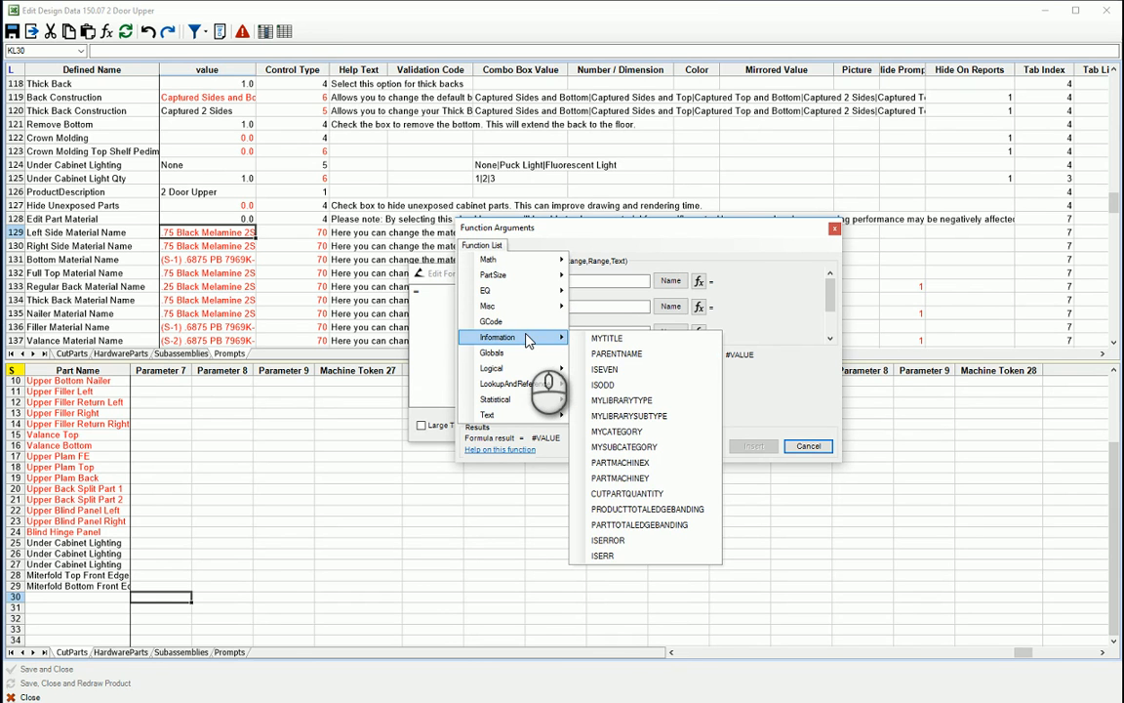
mouse_move(504, 353)
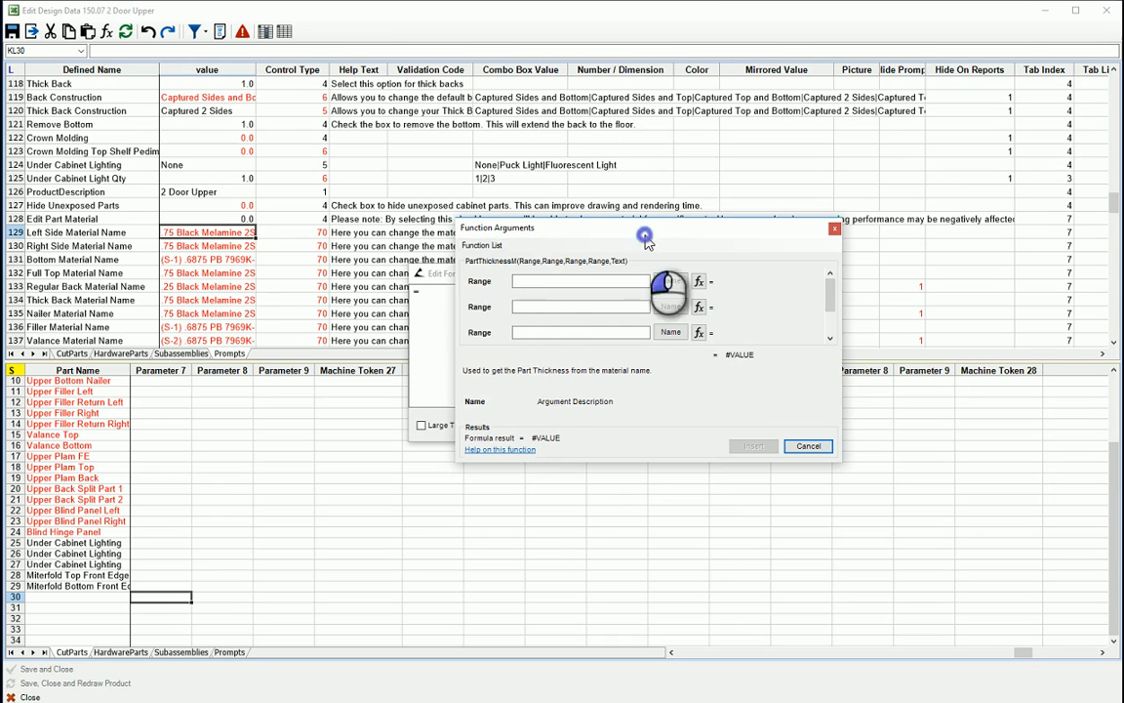
click(482, 245)
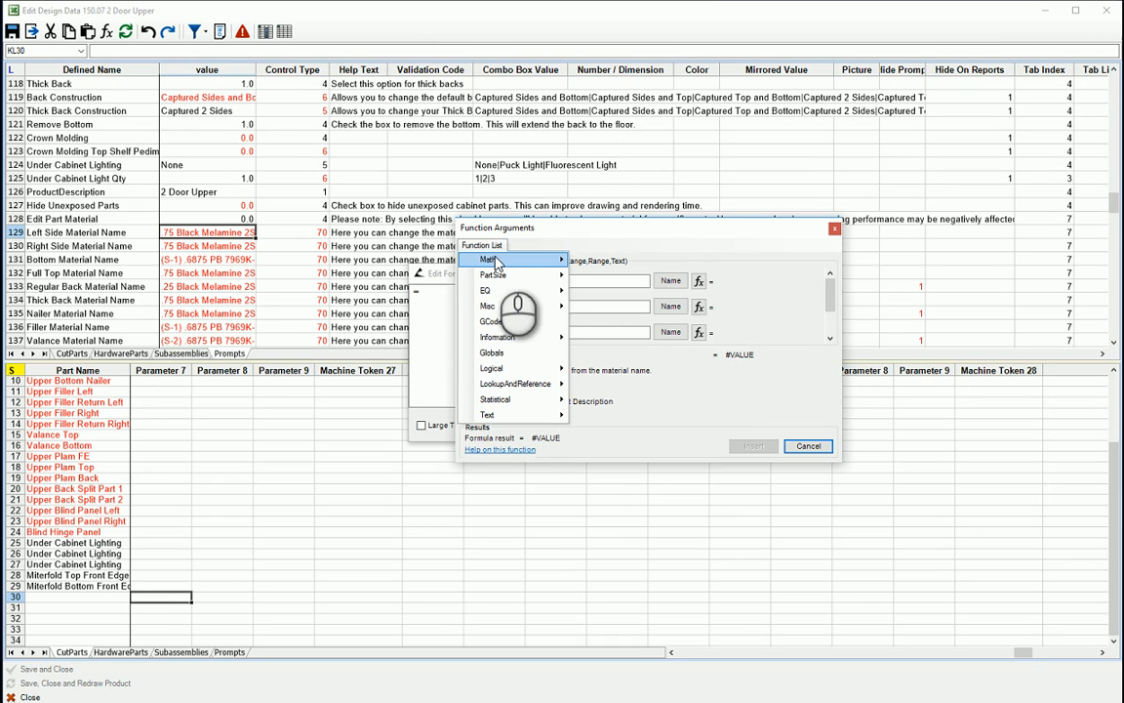
click(489, 260)
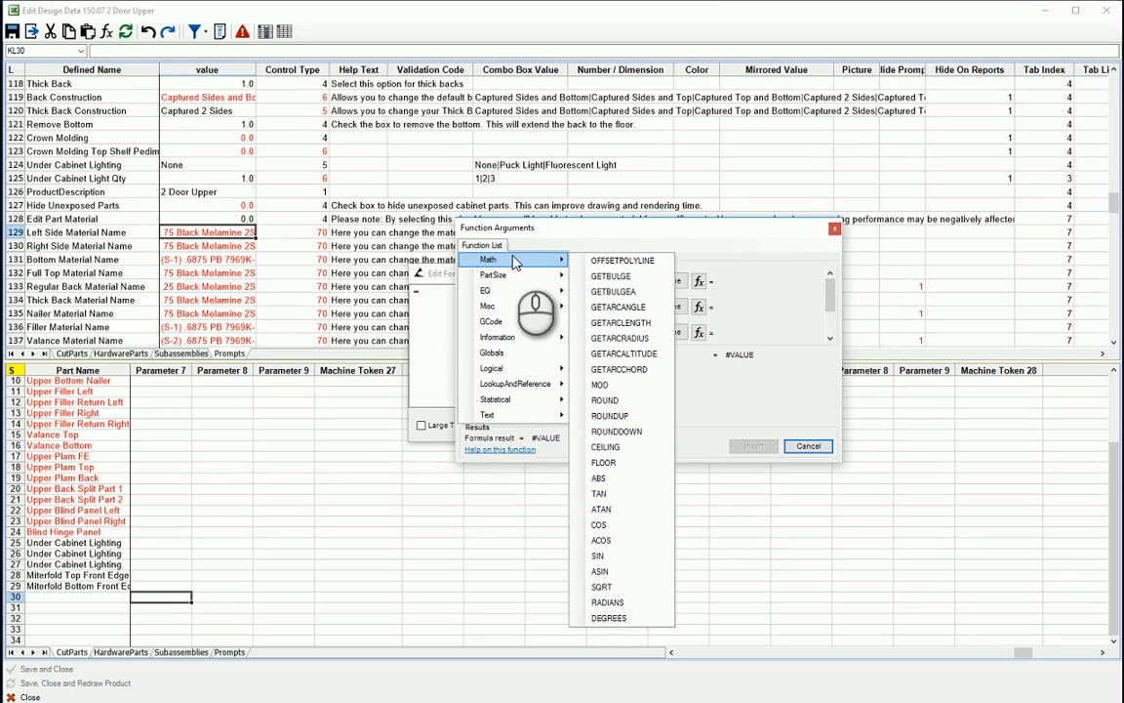
mouse_move(621, 322)
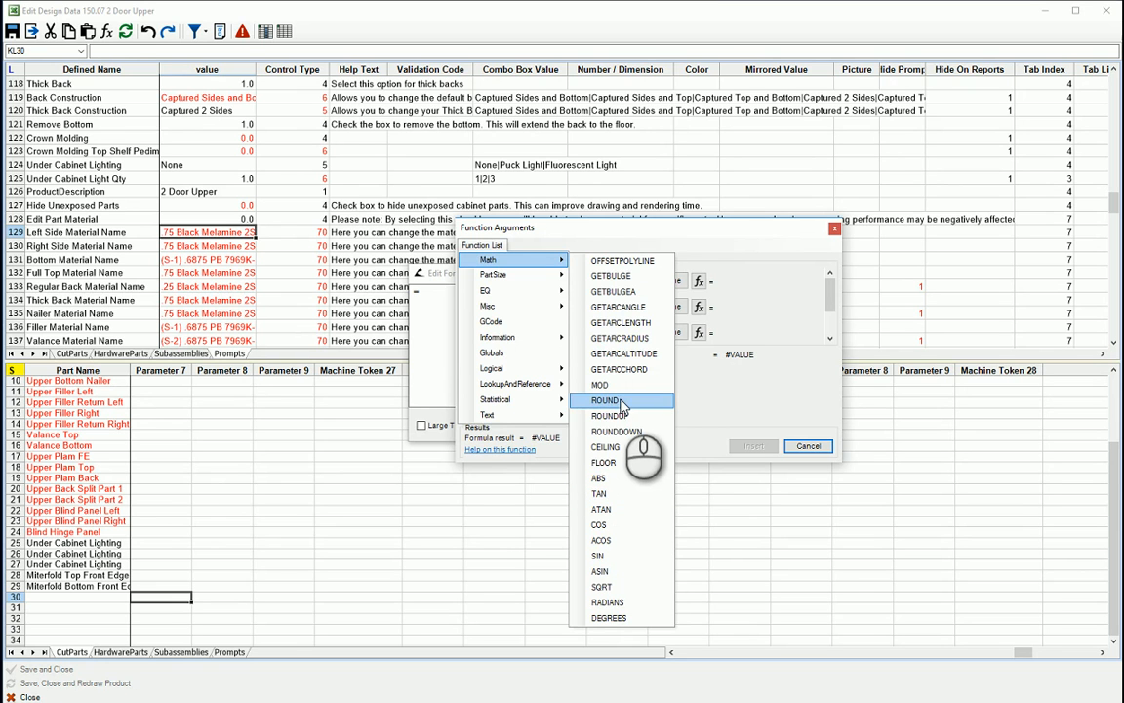
click(608, 401)
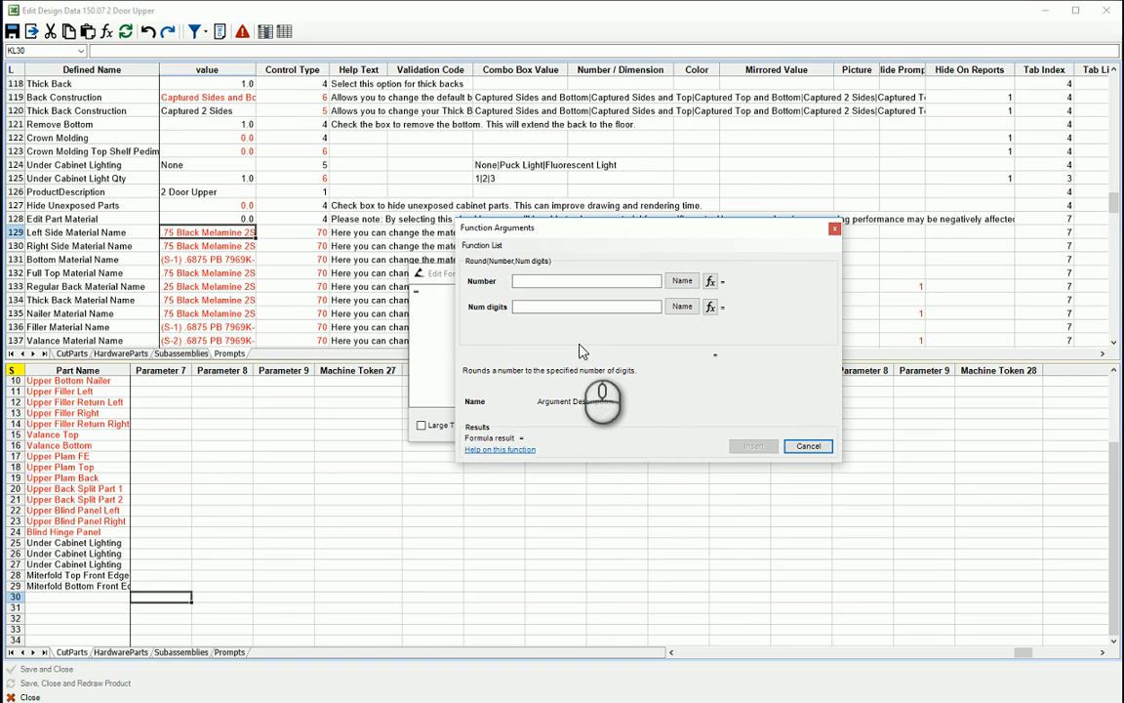
Step: Read ROUND's Num digits description and help text, then cancel its arguments
click(585, 306)
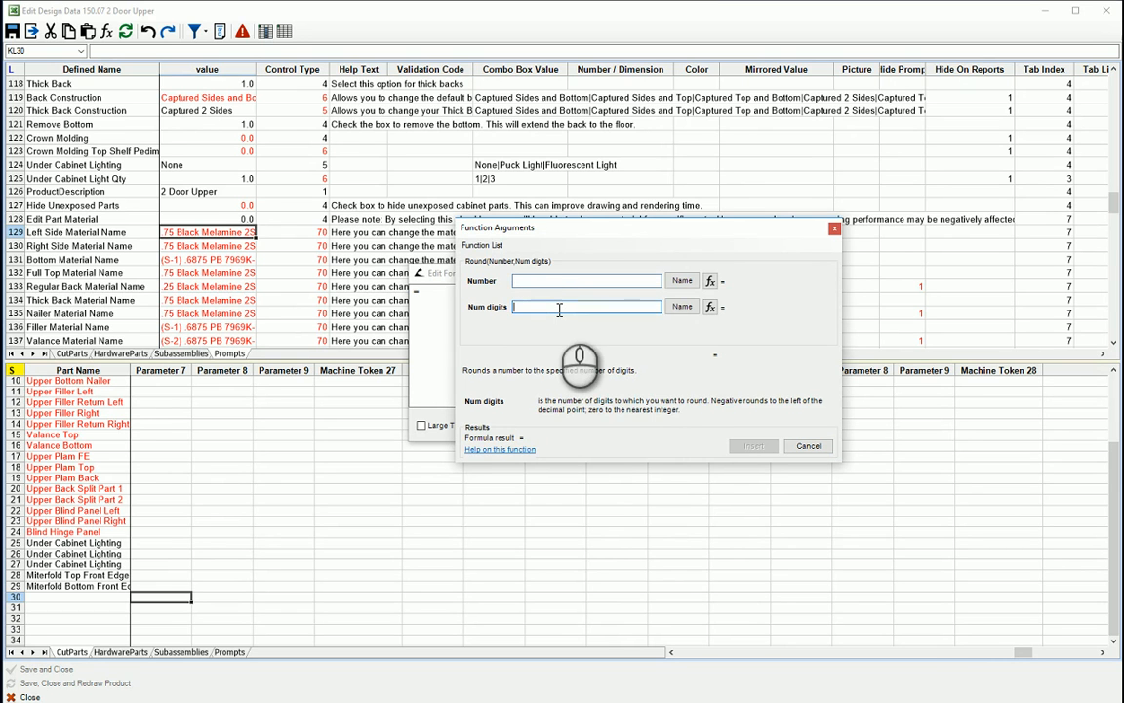
click(499, 449)
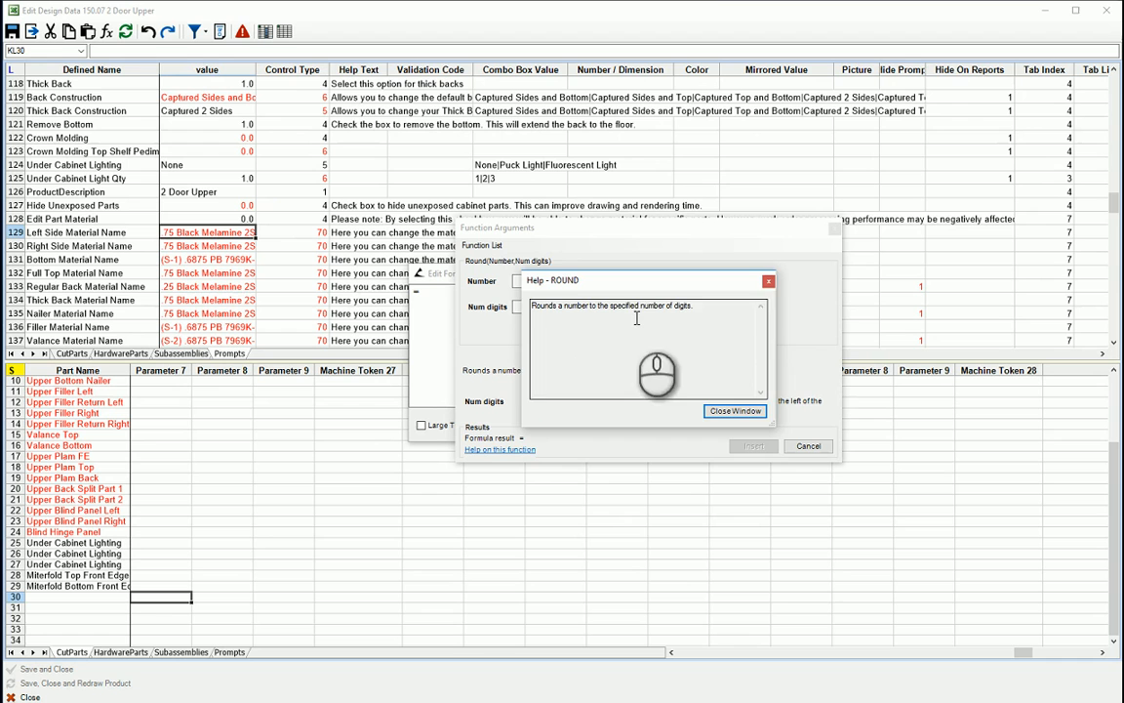
click(735, 411)
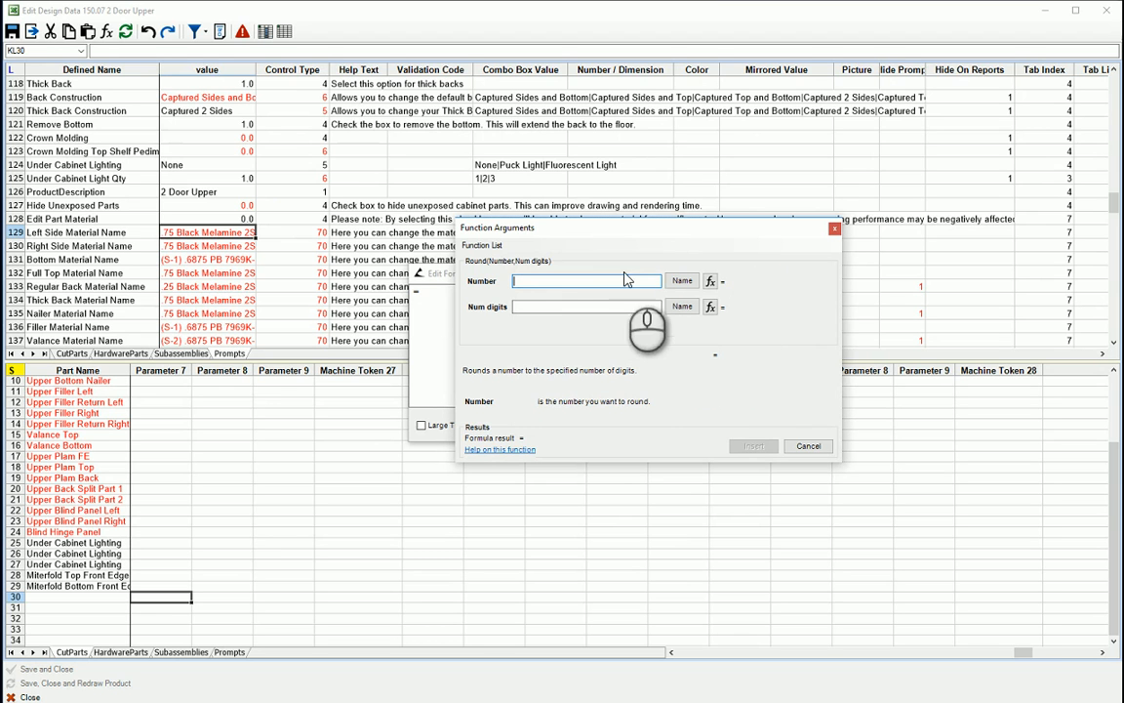
click(809, 446)
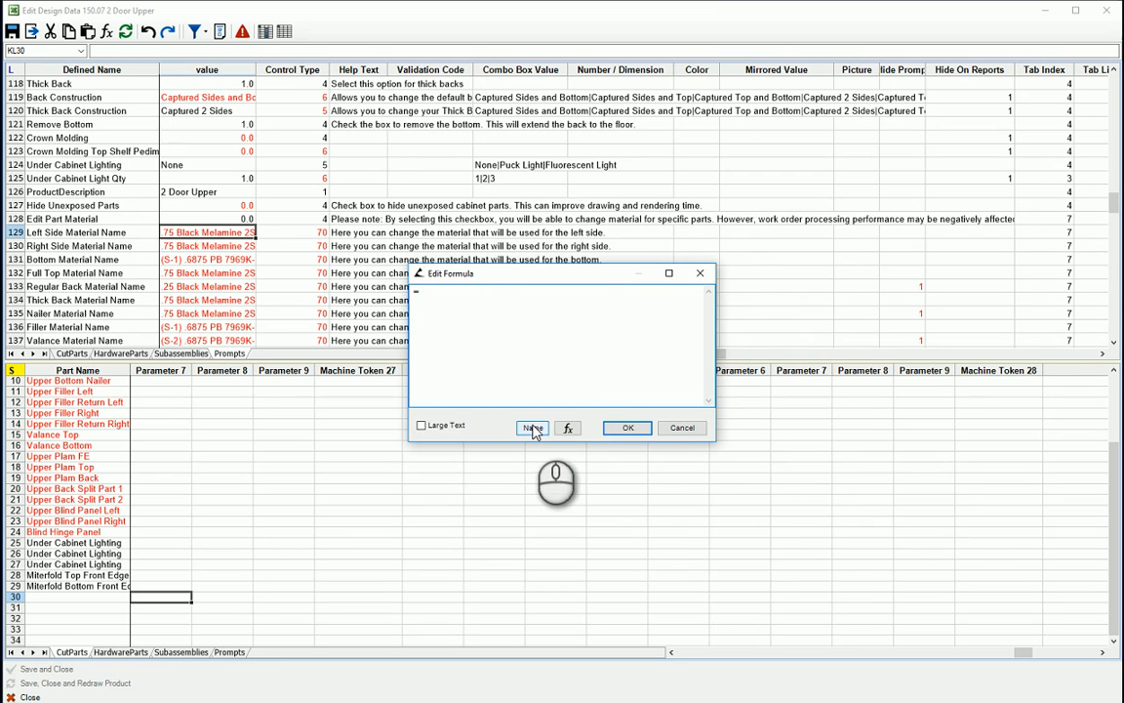
Step: Open the paste-name list and scroll through the Global Variables
click(531, 428)
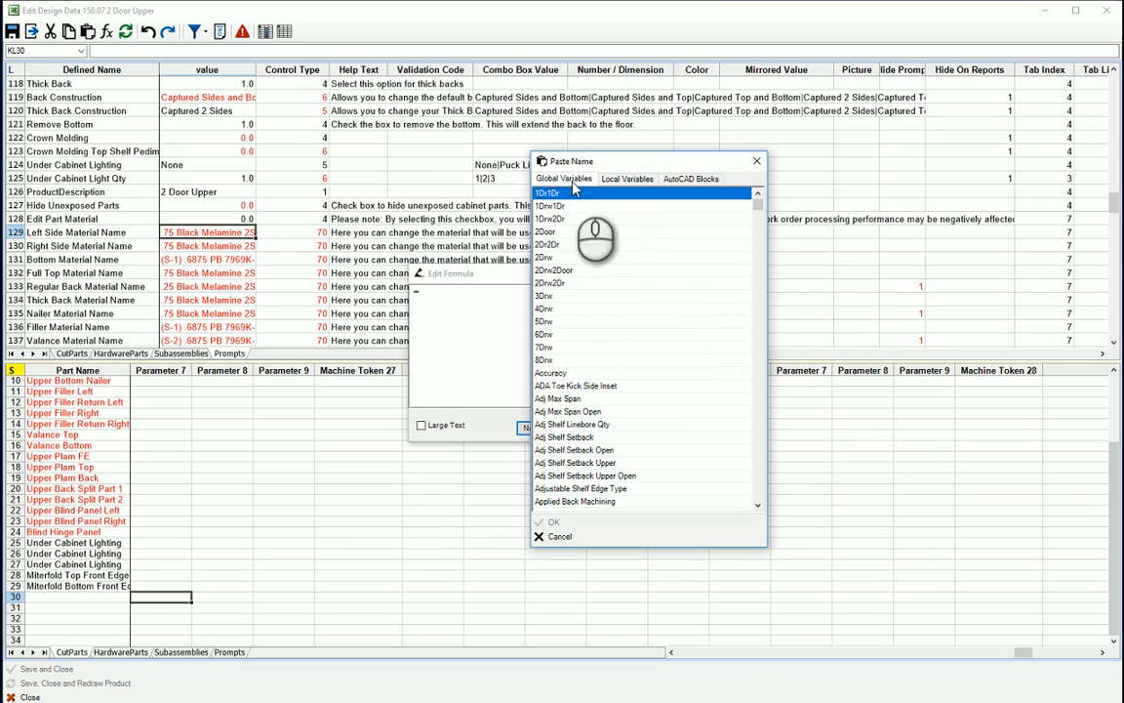
scroll(down, 3)
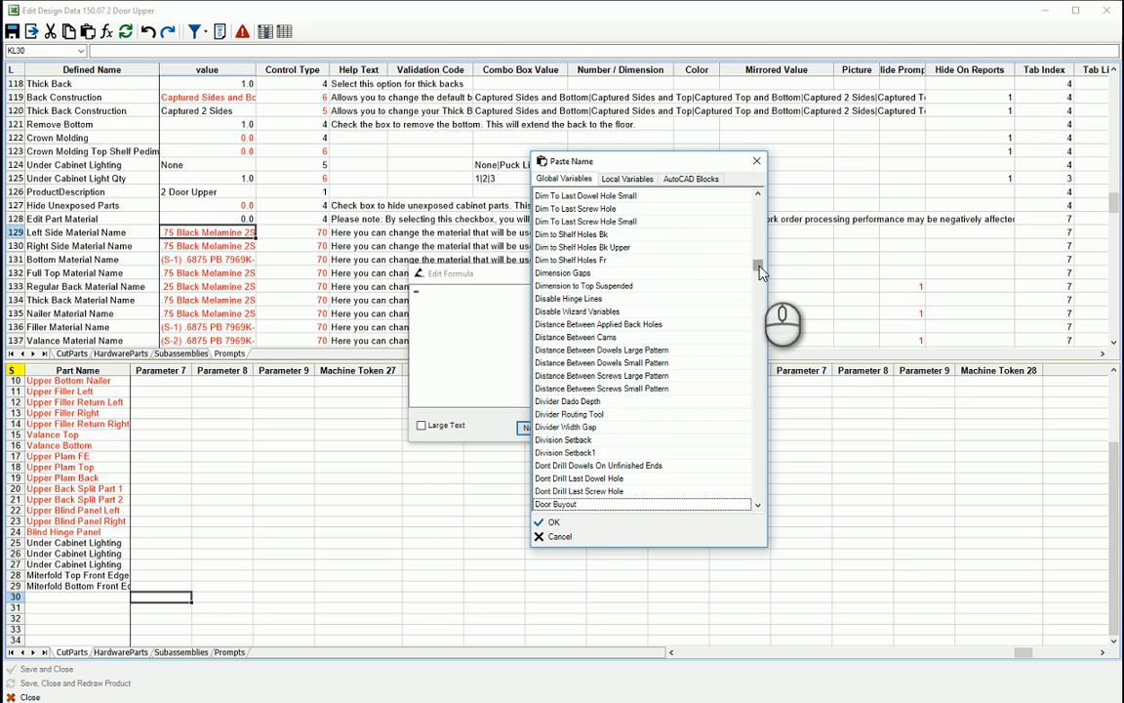
scroll(down, 3)
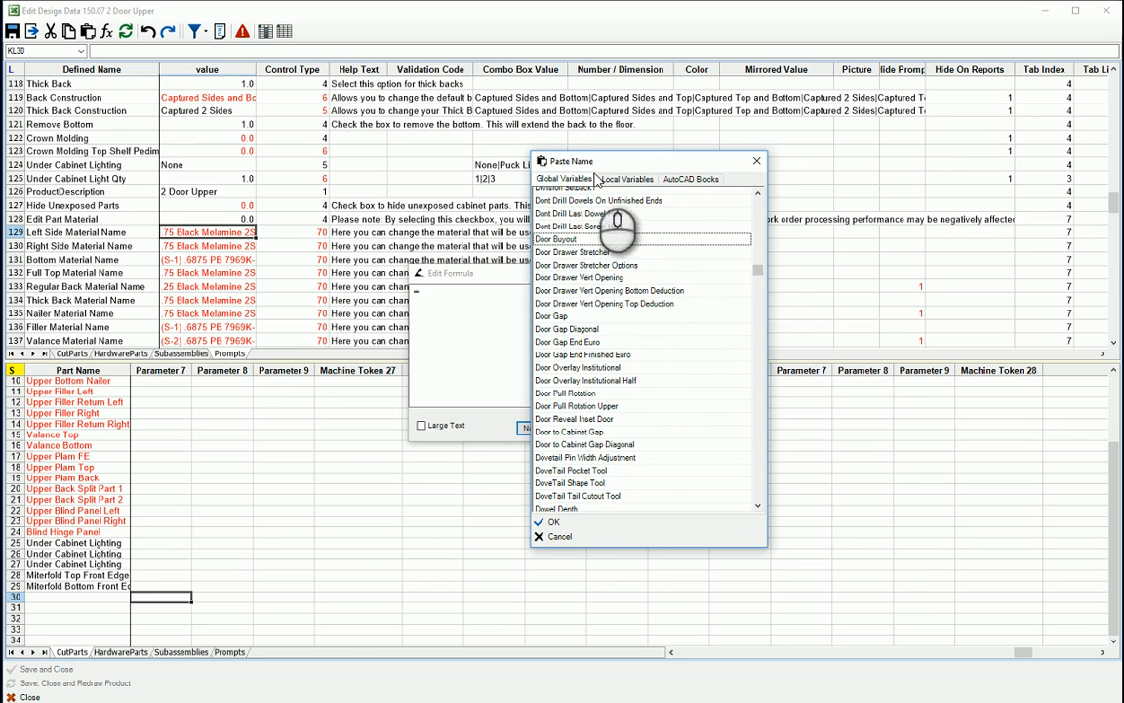
Step: Browse the Local Variables and AutoCAD Blocks lists, then insert Applied_End_Thickness_Left
click(622, 179)
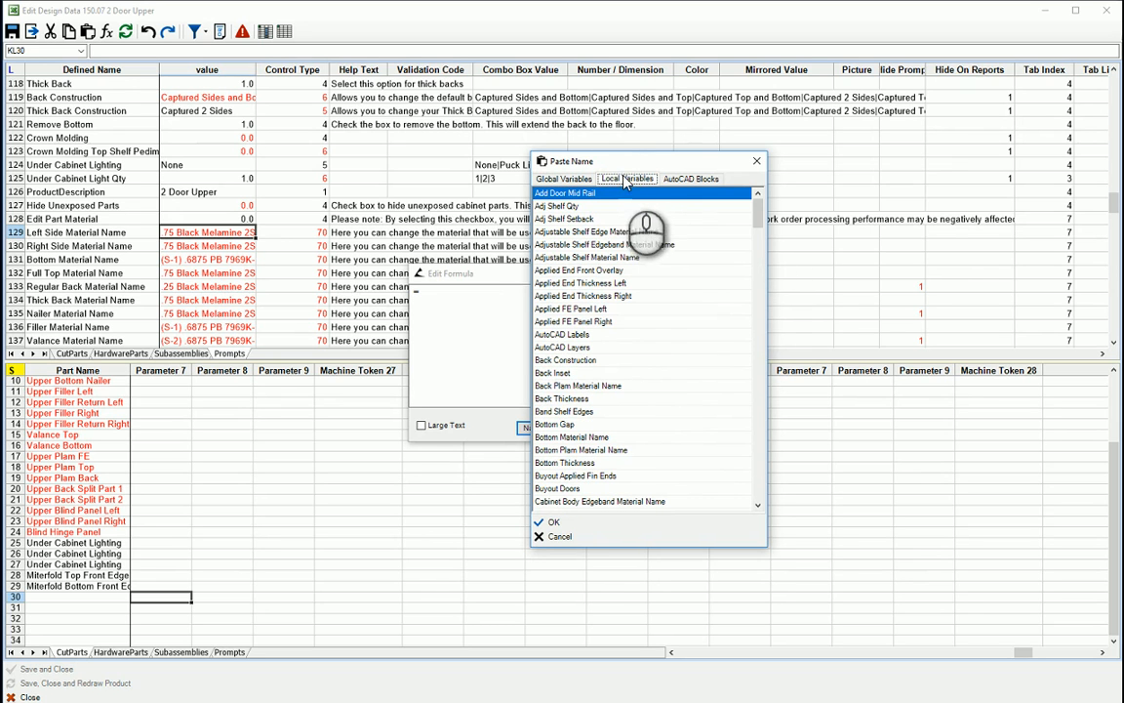
click(691, 179)
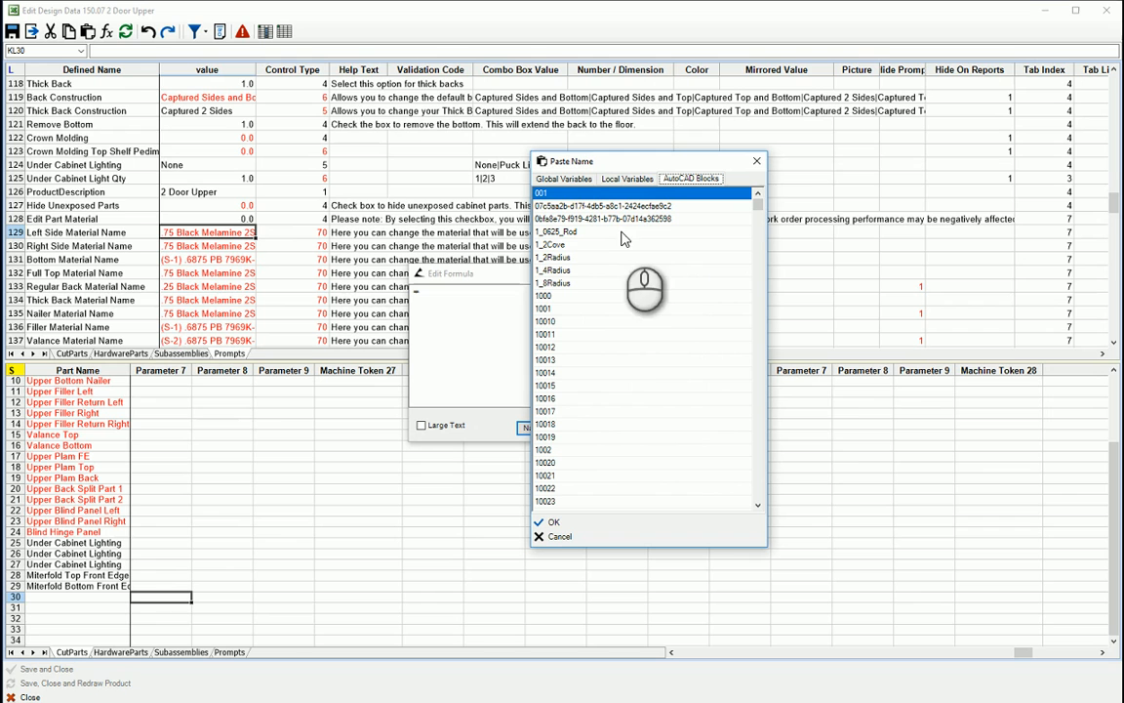
mouse_move(586, 293)
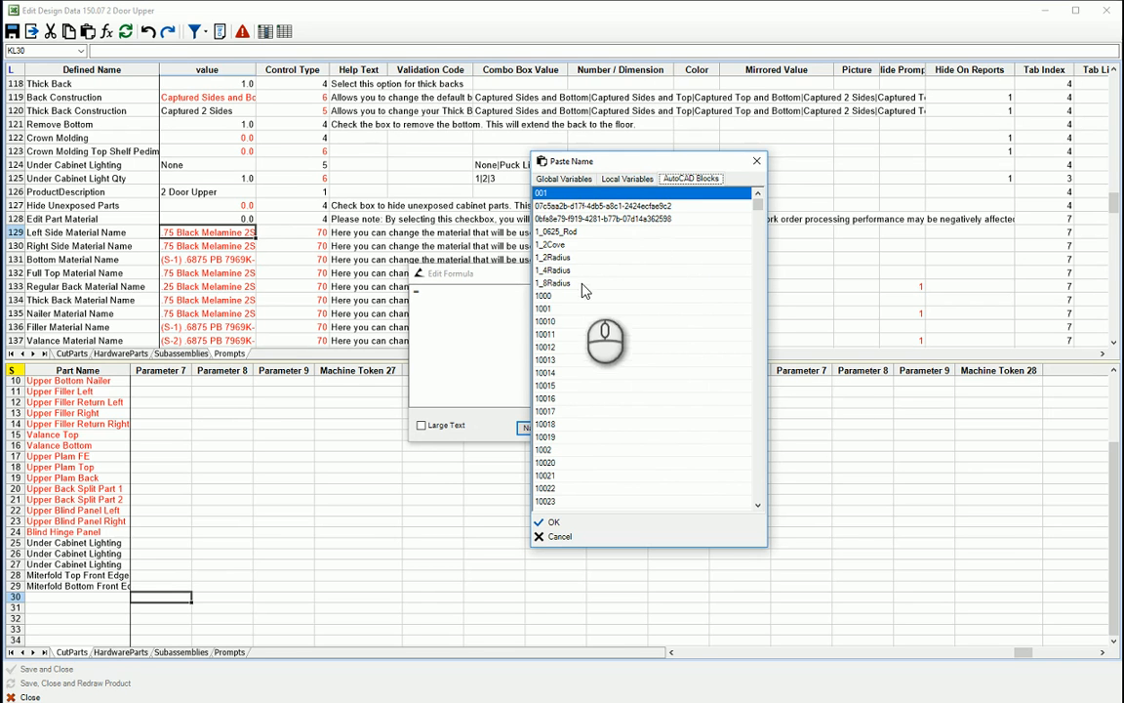
click(627, 178)
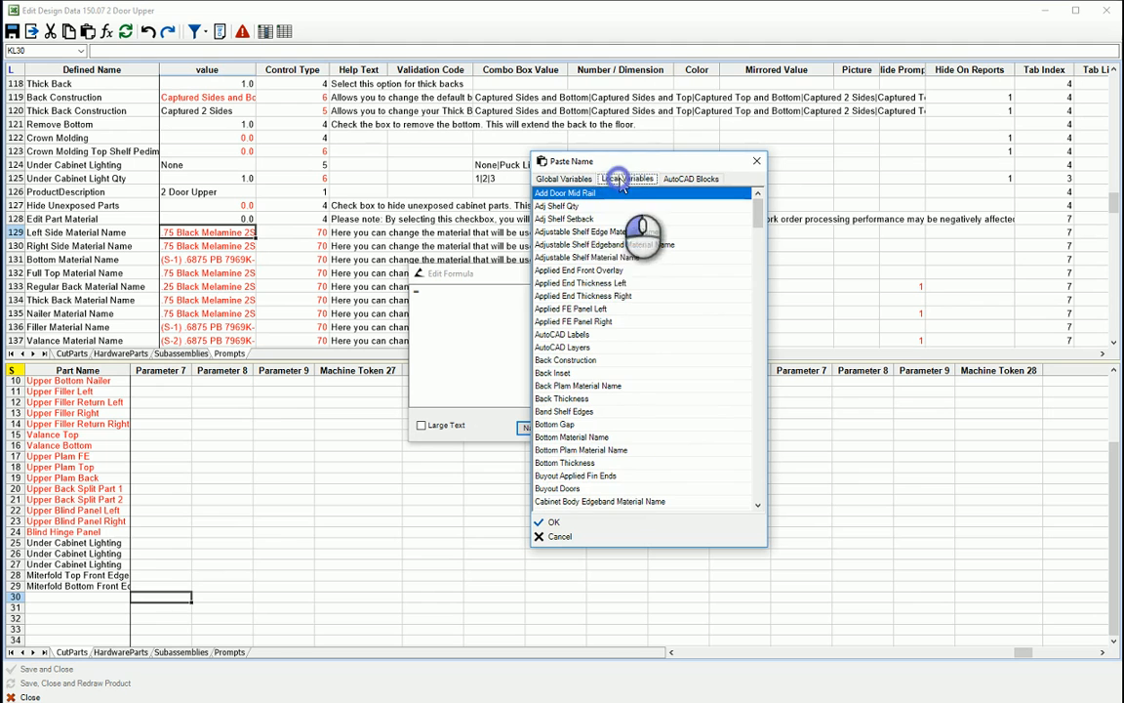
mouse_move(622, 317)
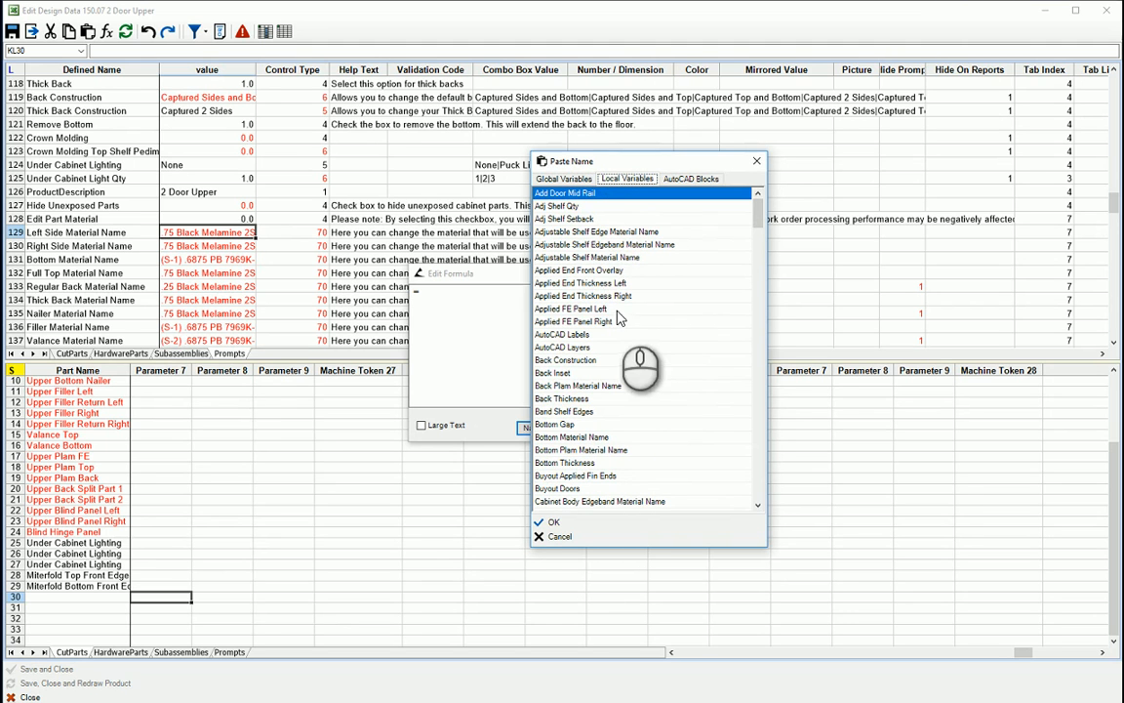
click(550, 522)
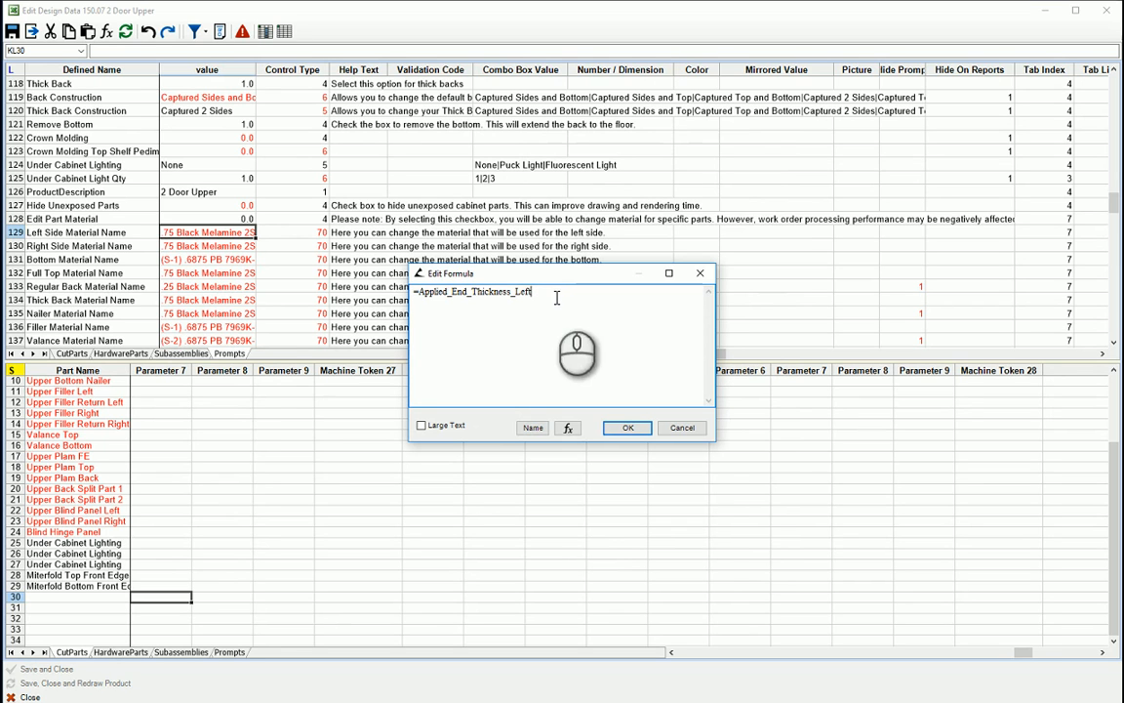
Step: Select the pasted variable, open and dismiss the function builder, then cancel the formula edits
triple_click(471, 292)
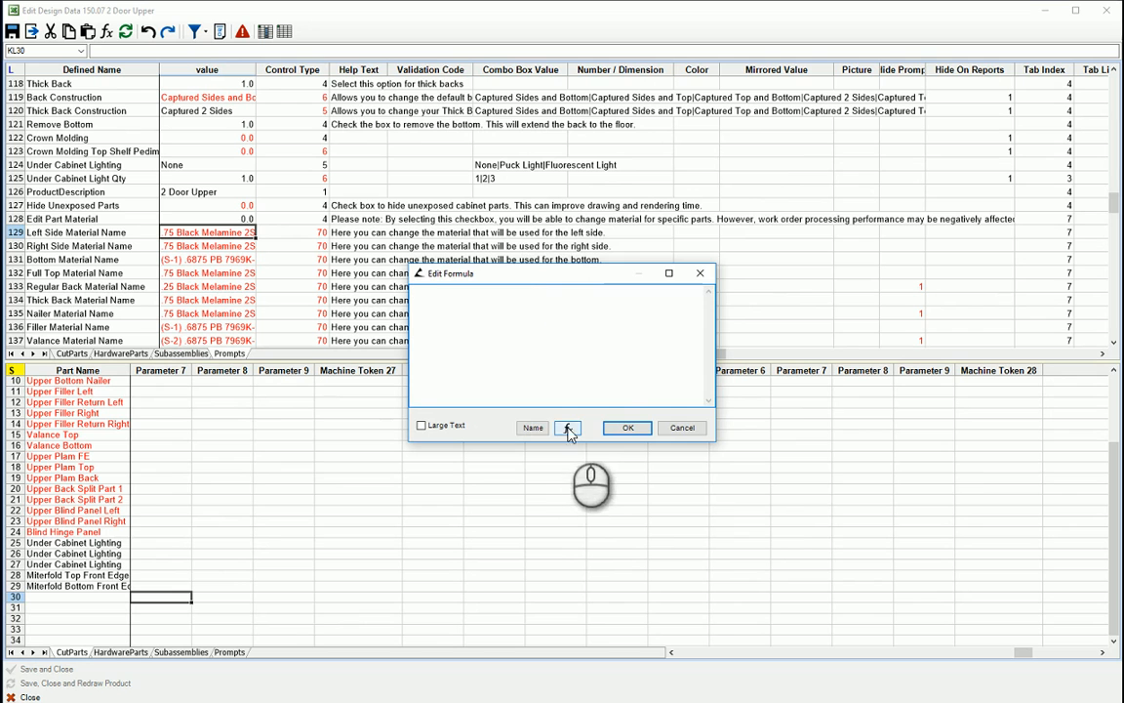
click(569, 427)
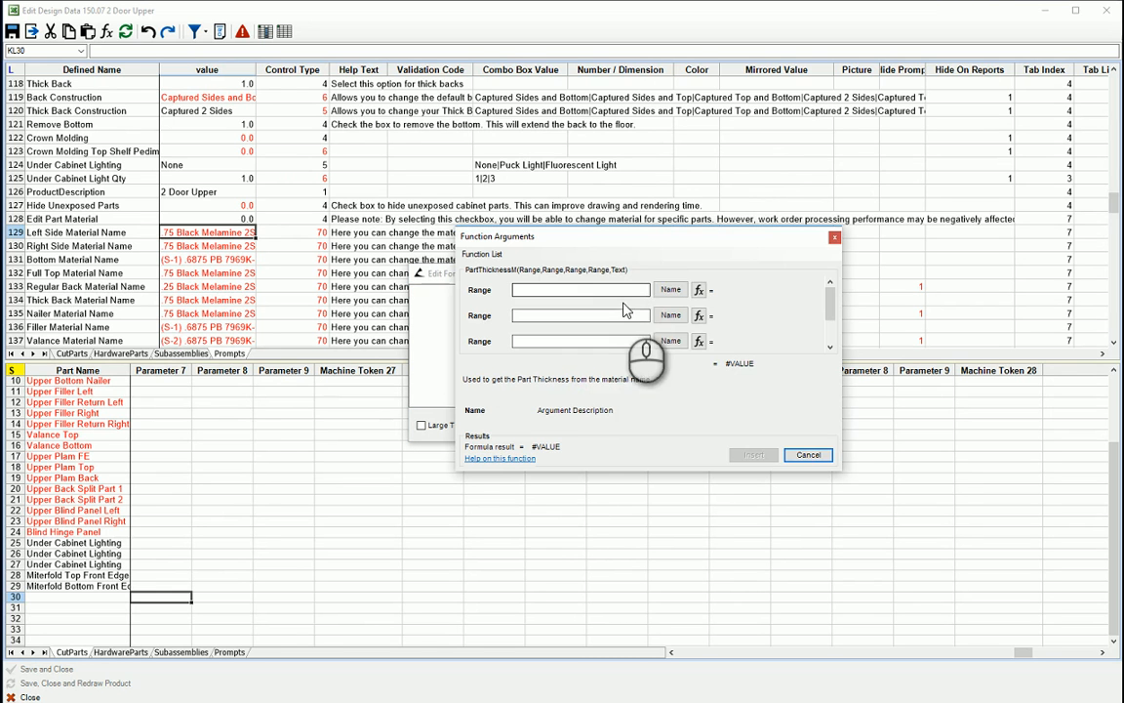
click(669, 289)
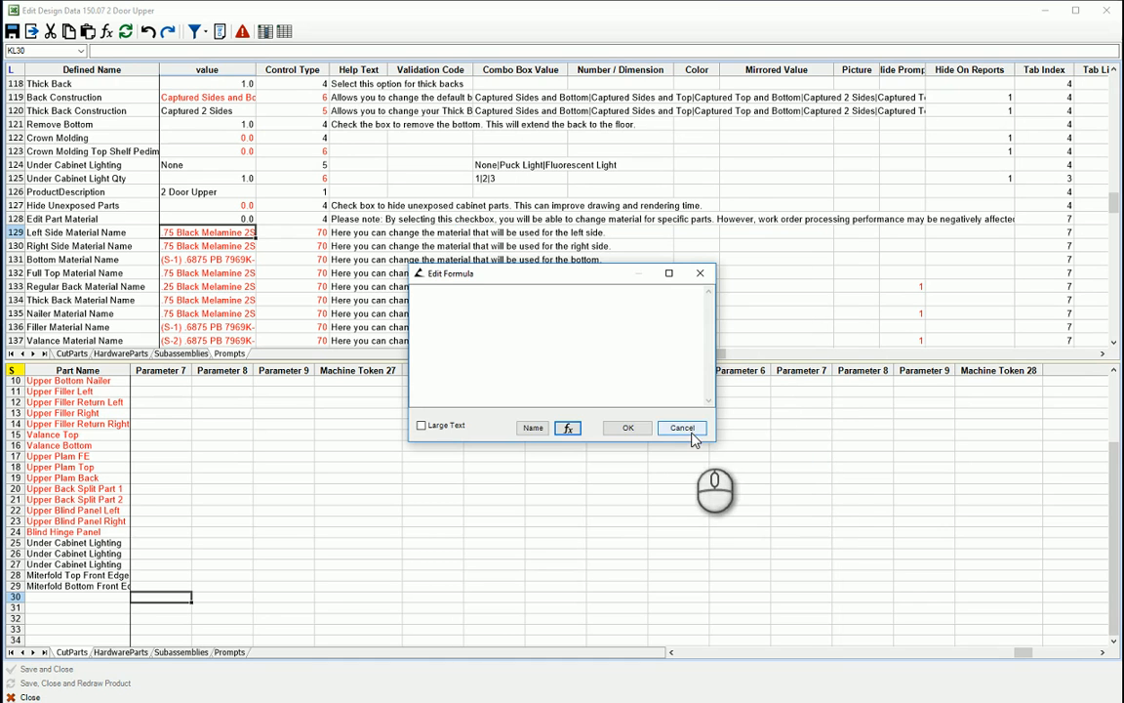
click(681, 428)
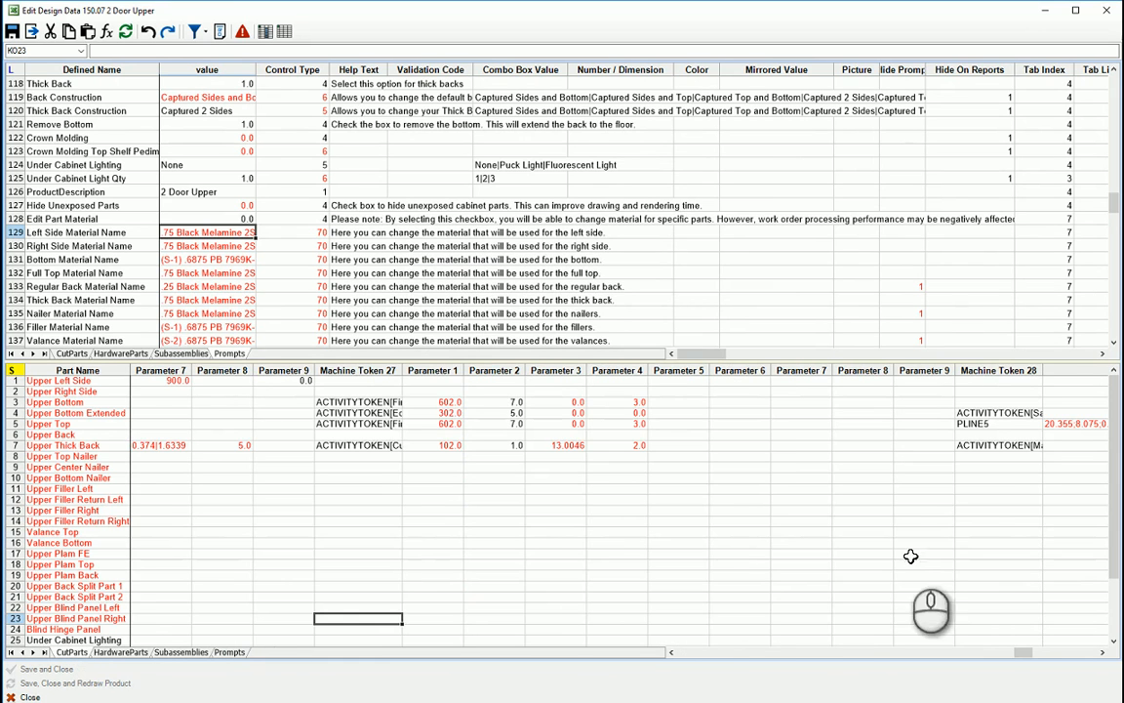
Step: Review the arguments of Upper Top's =RangeToString(PNT_1:PNT_10,"|") formula and close it unchanged
scroll(right, 3)
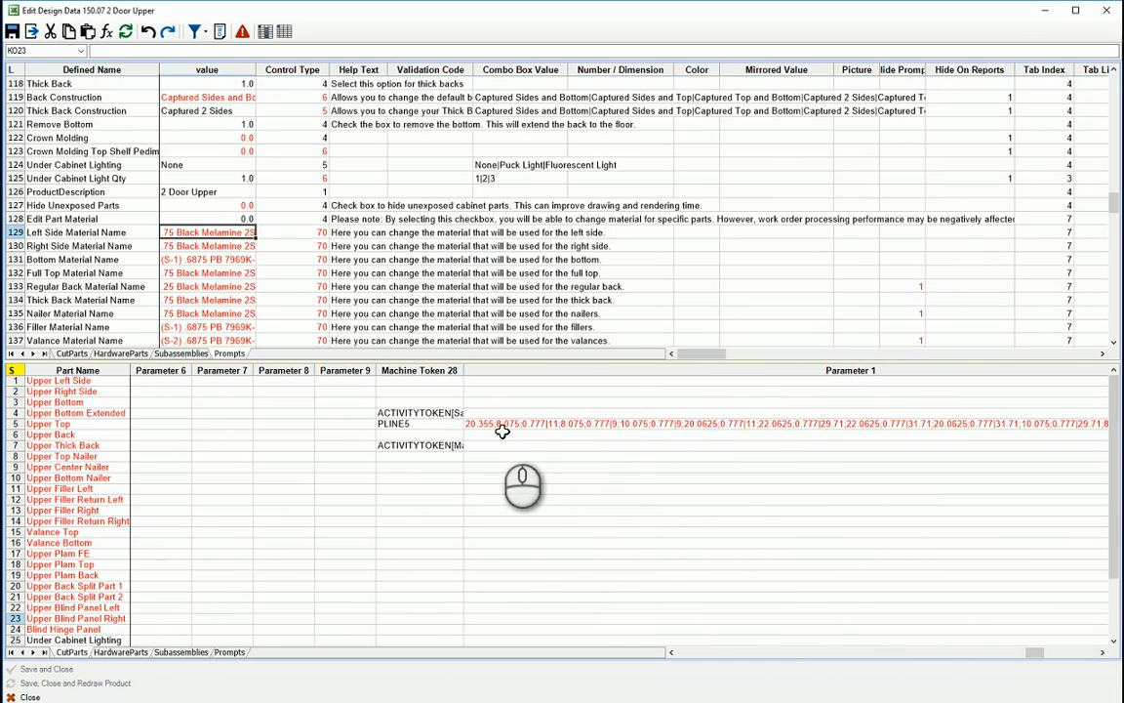
click(418, 424)
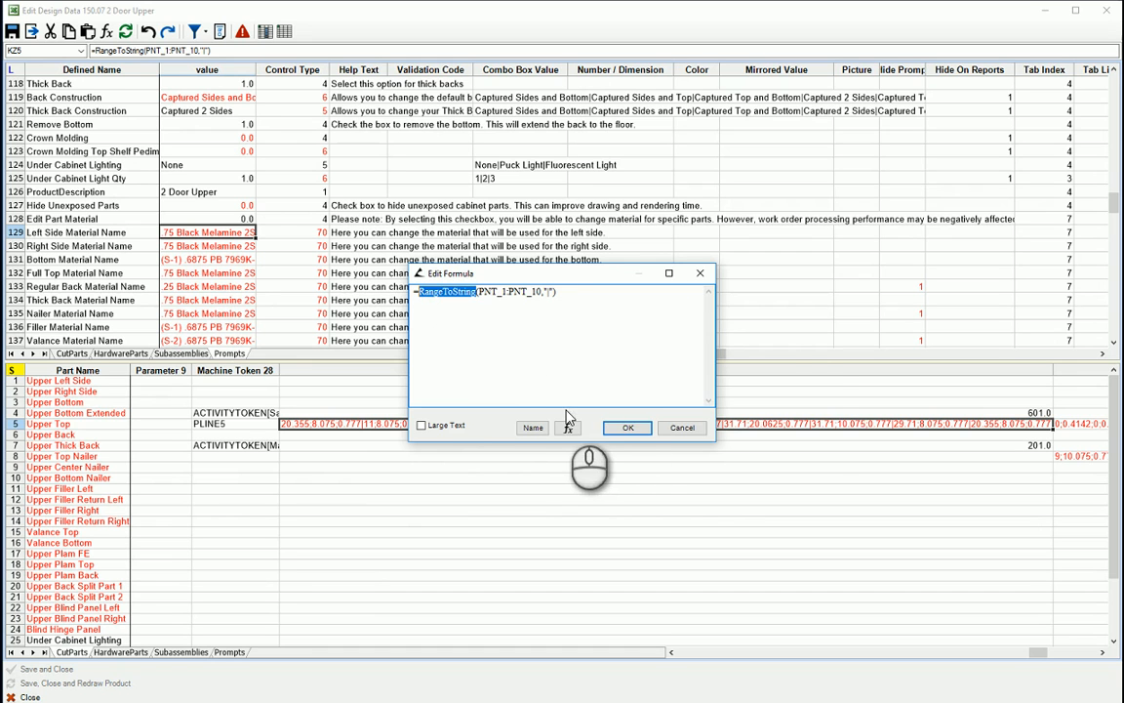
click(568, 427)
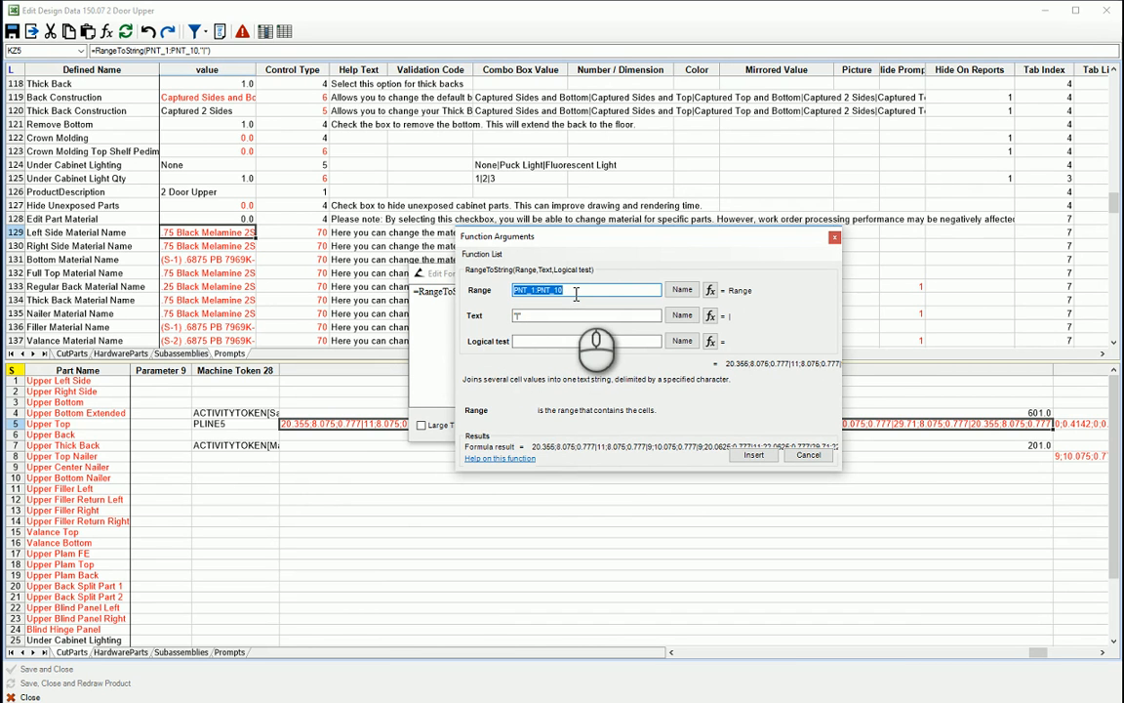
mouse_move(522, 336)
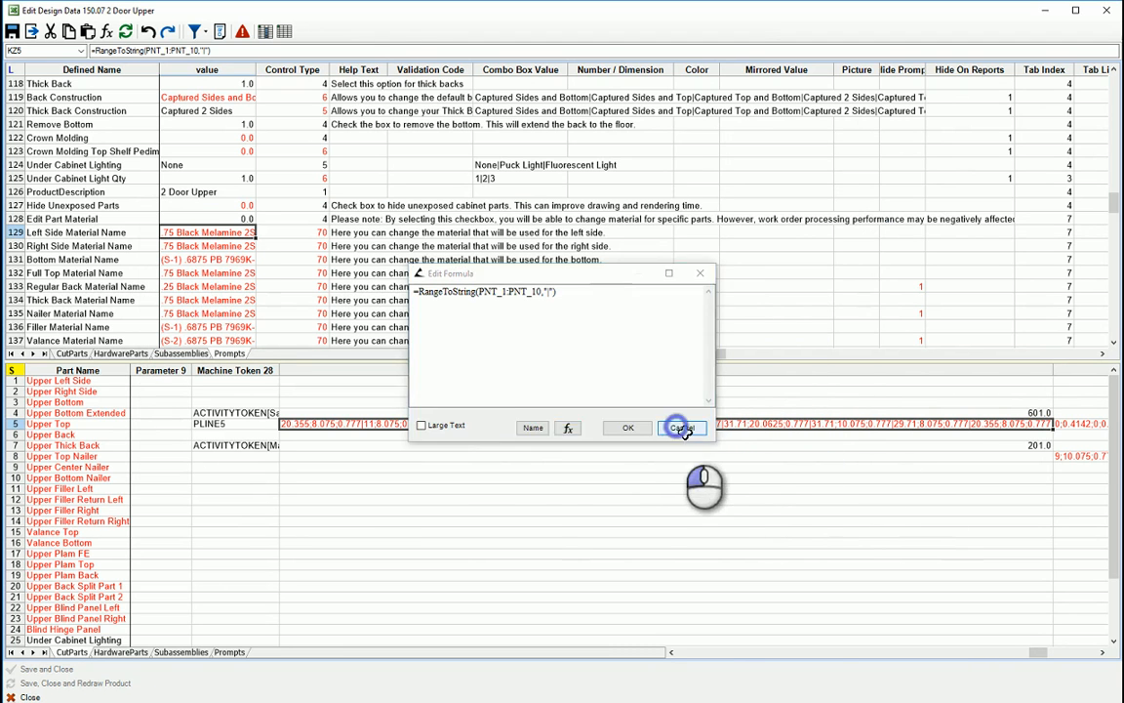
click(681, 426)
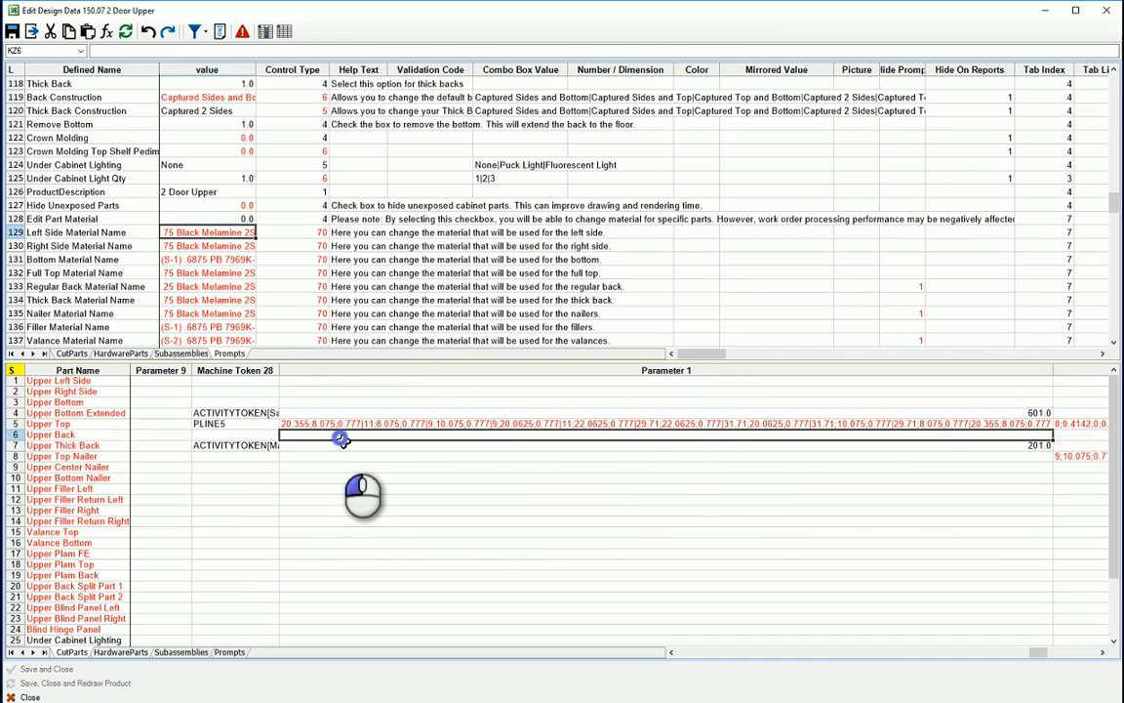
Step: Start an Upper Back formula using RangeToString and scroll through the available variable names
double_click(336, 435)
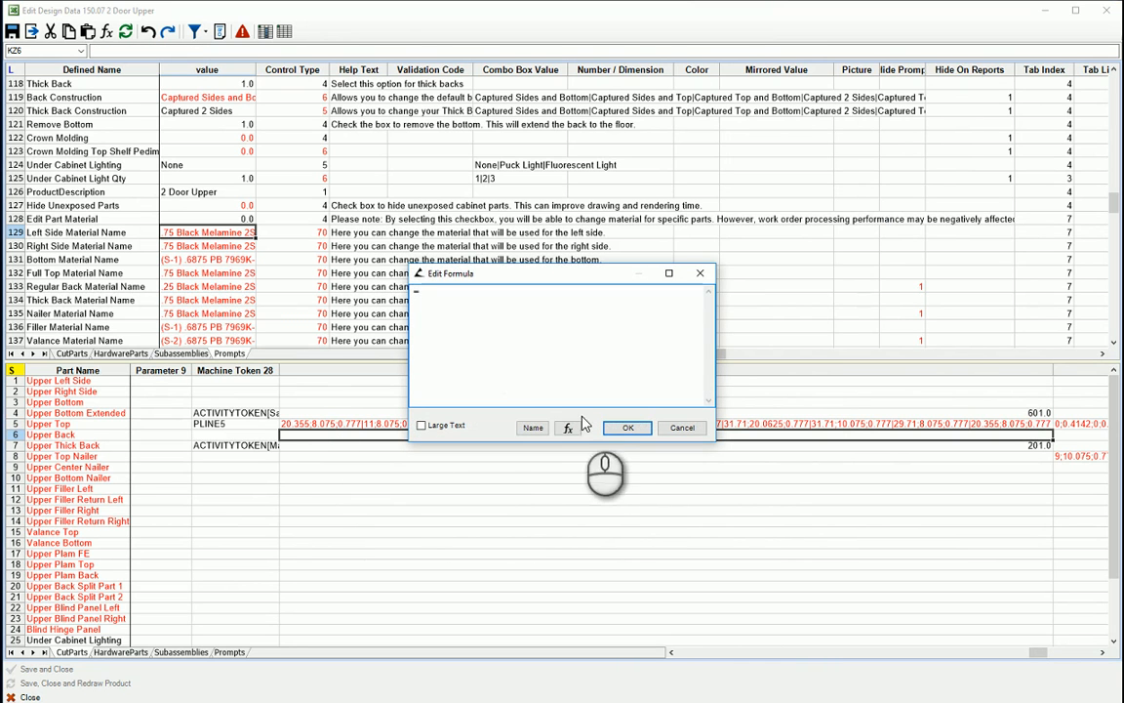
click(570, 427)
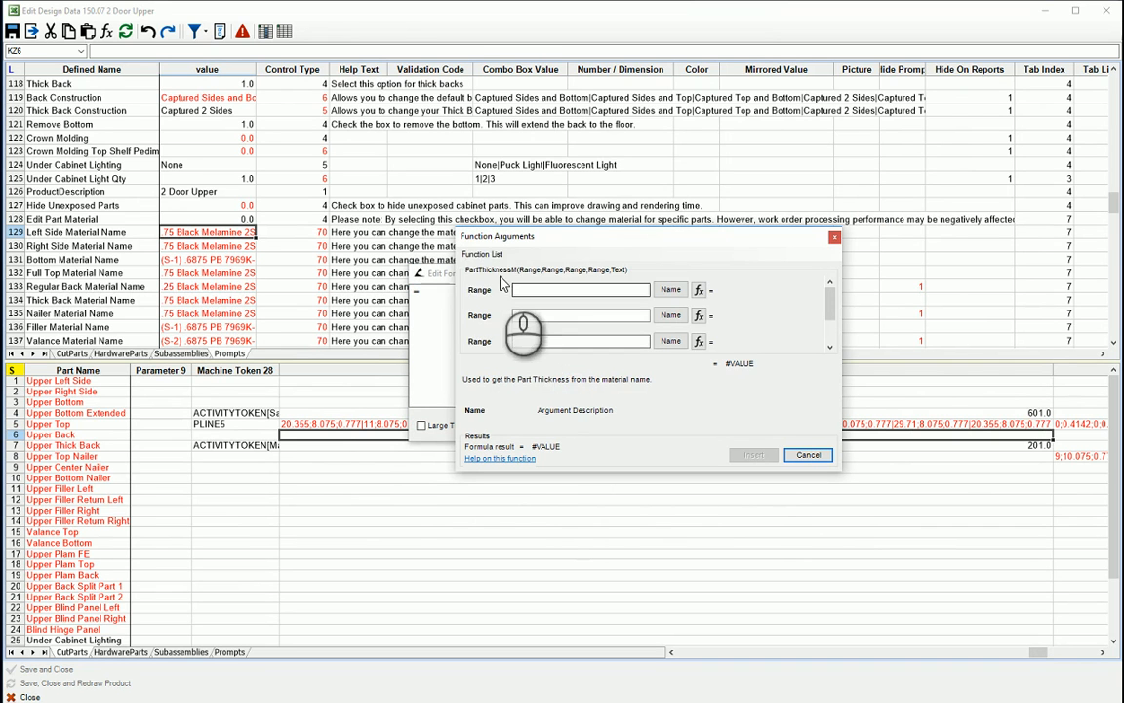
click(482, 254)
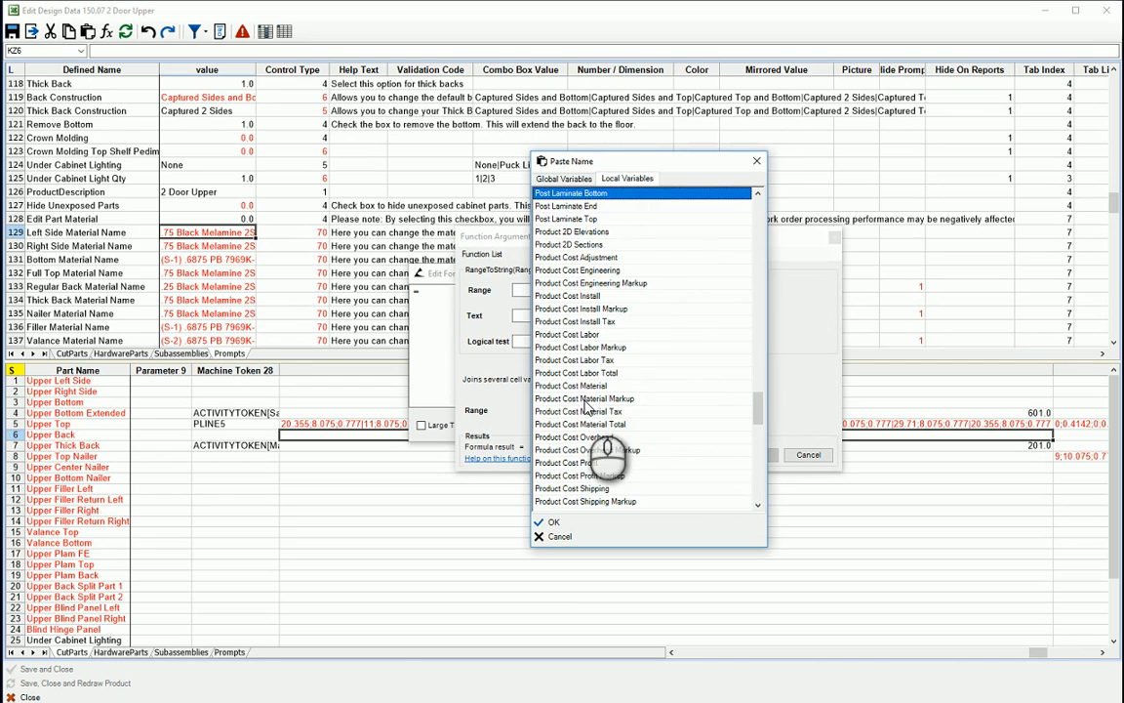
scroll(down, 3)
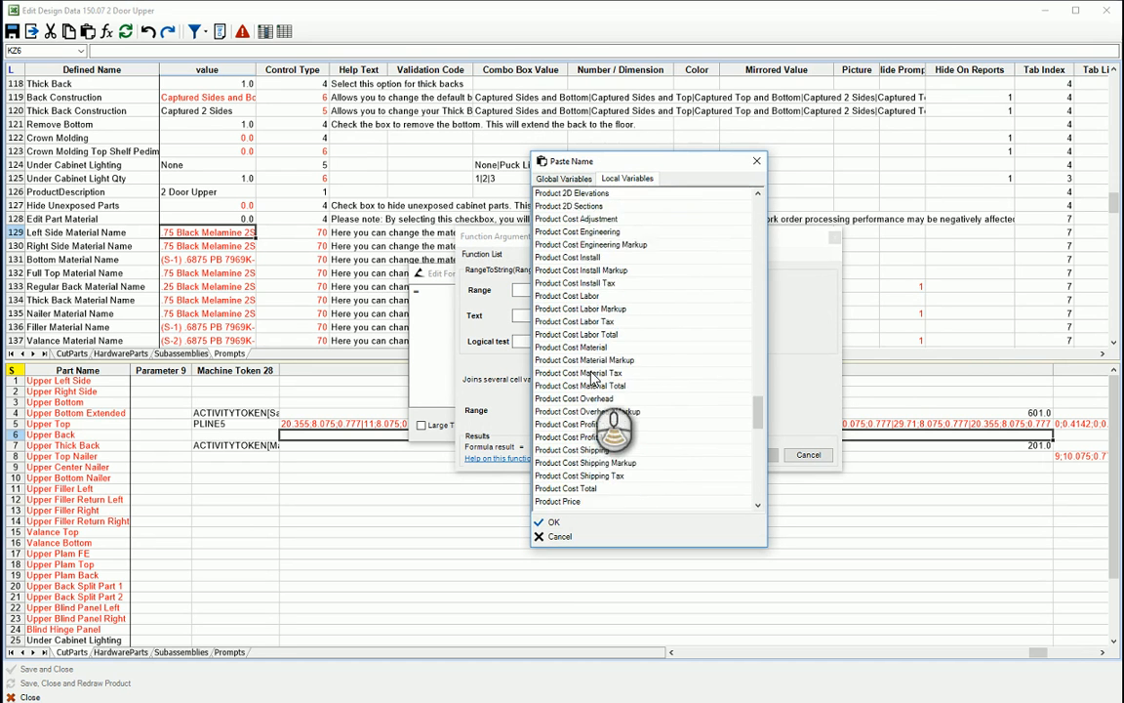
mouse_move(608, 432)
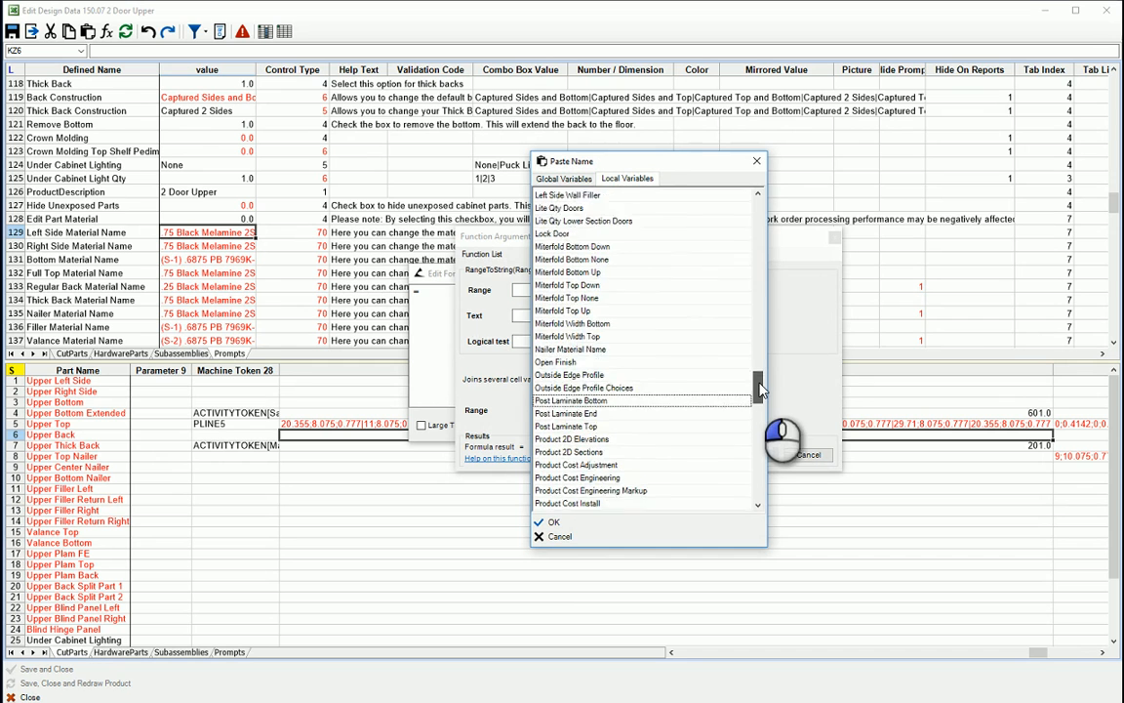
scroll(down, 3)
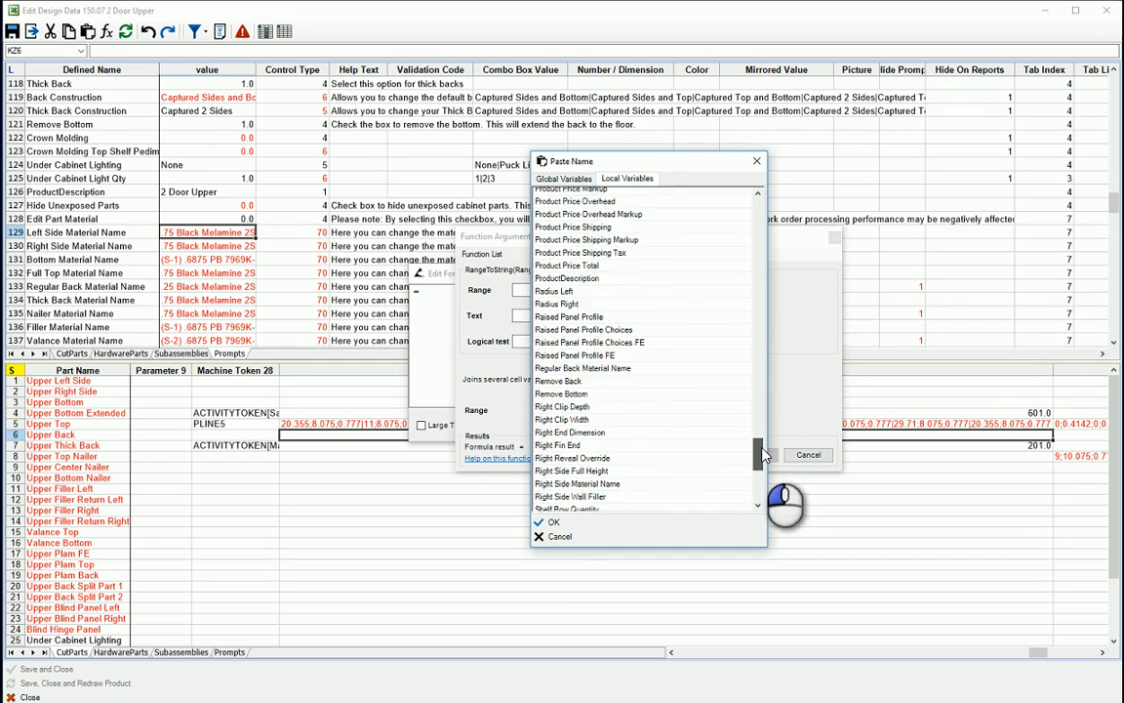
scroll(down, 3)
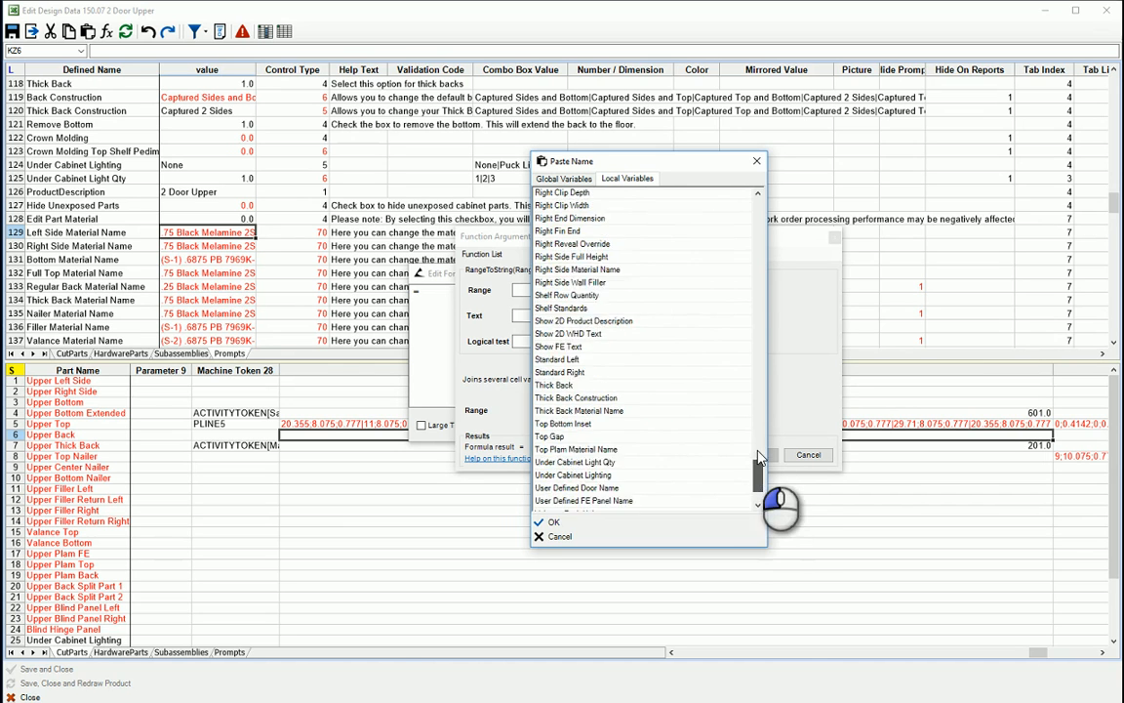
scroll(down, 3)
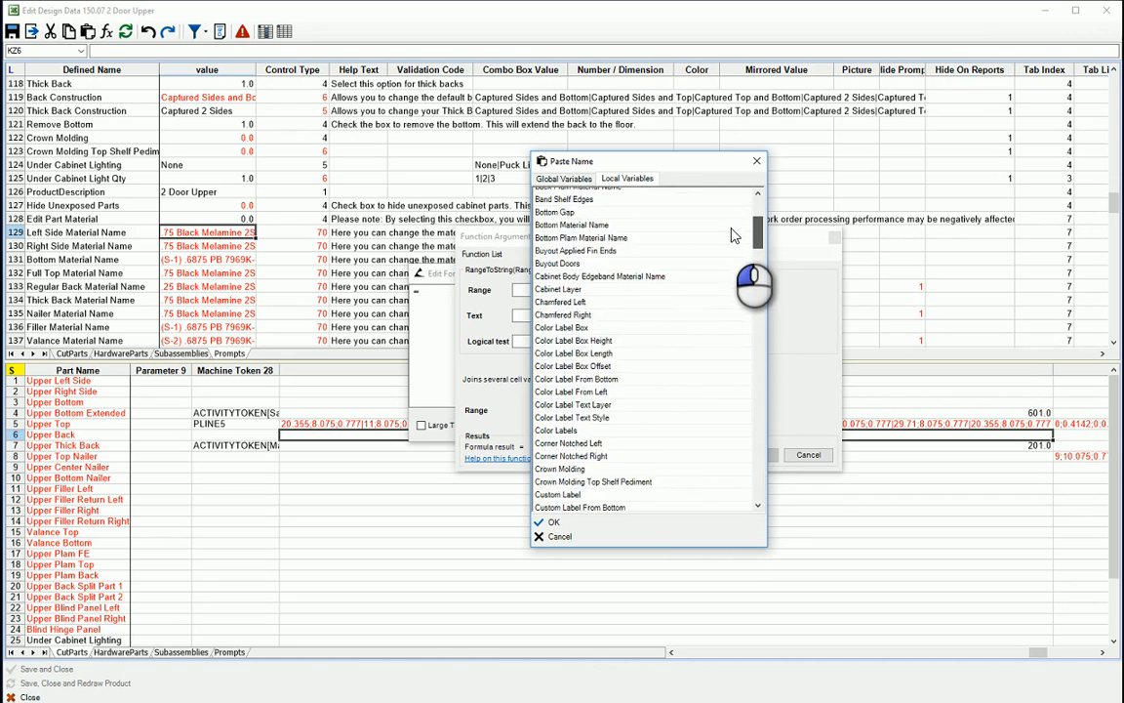
scroll(up, 3)
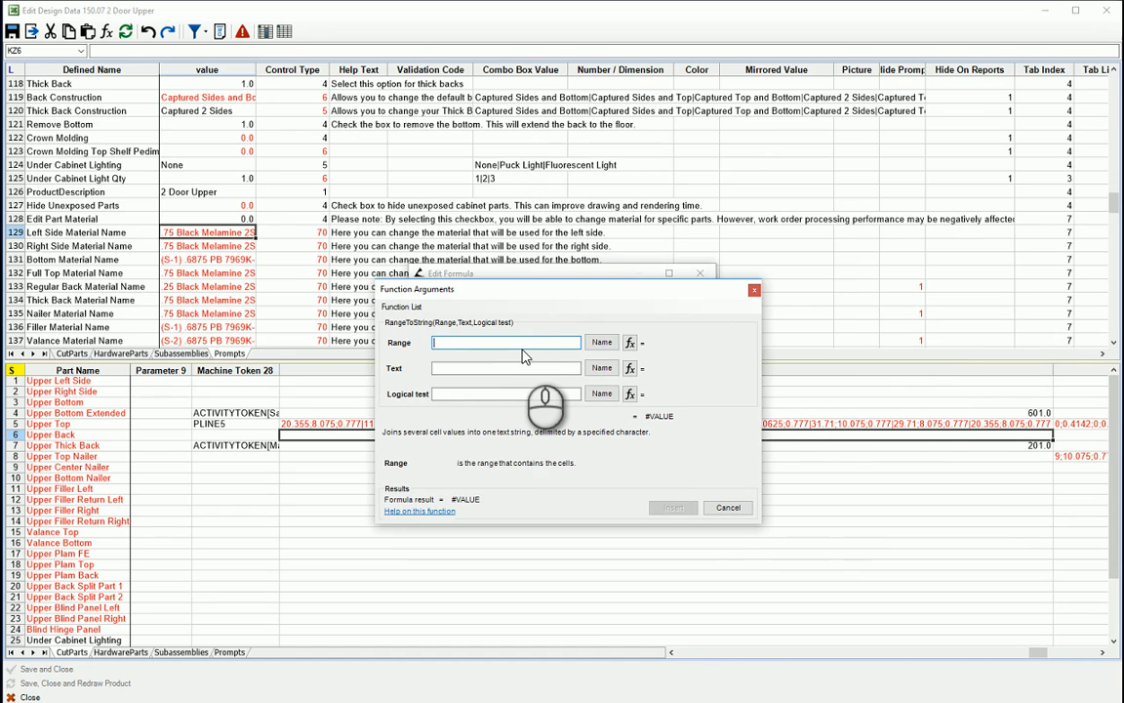
Step: Insert RangeToString with range PNT_1:PNT_10 and '|' separator into Upper Back's Parameter 1
text(PNT_1)
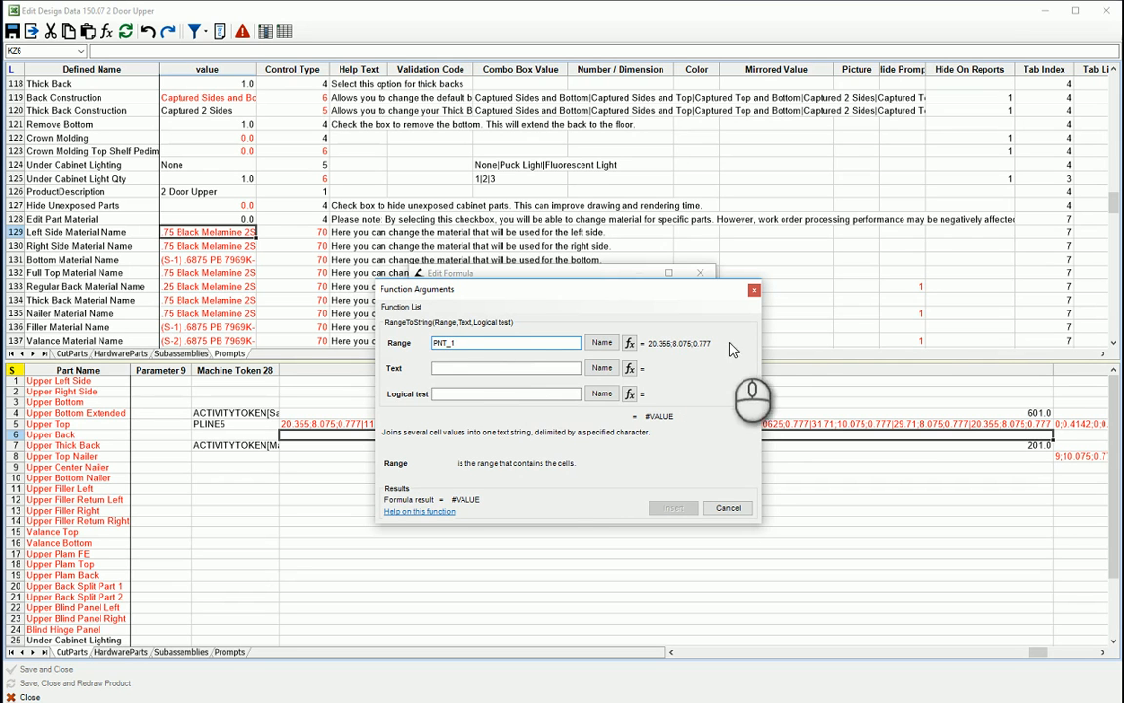
mouse_move(688, 351)
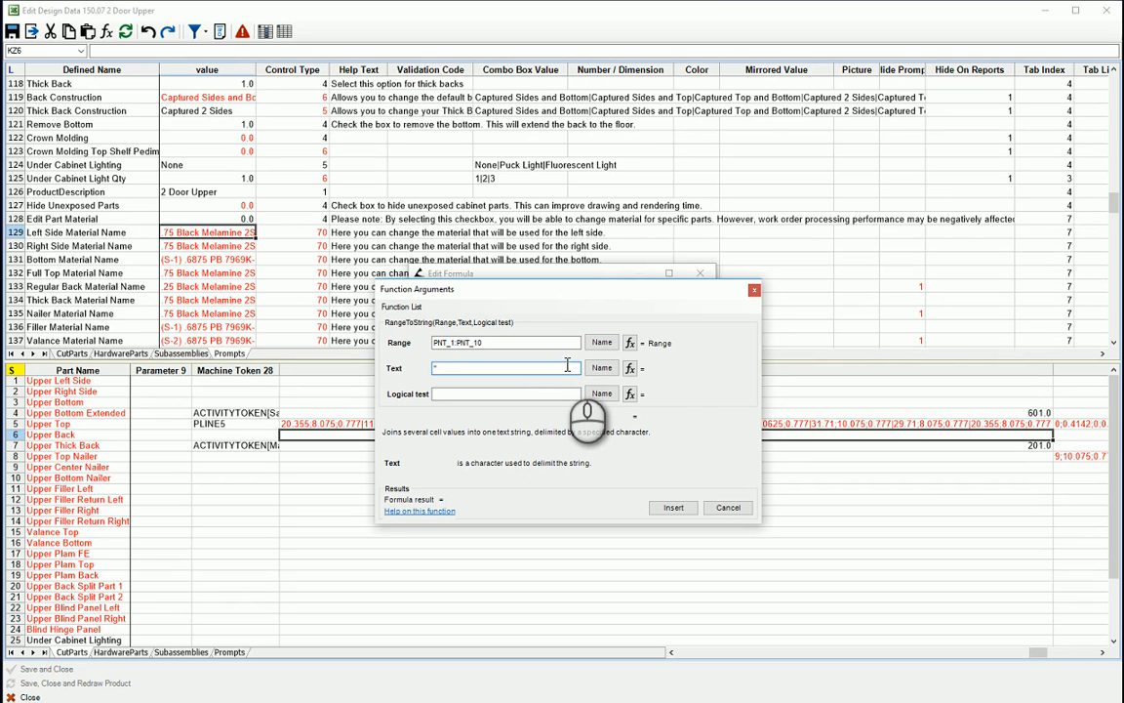
text(TOSTRING(PNT_1:PNT_10,"|)
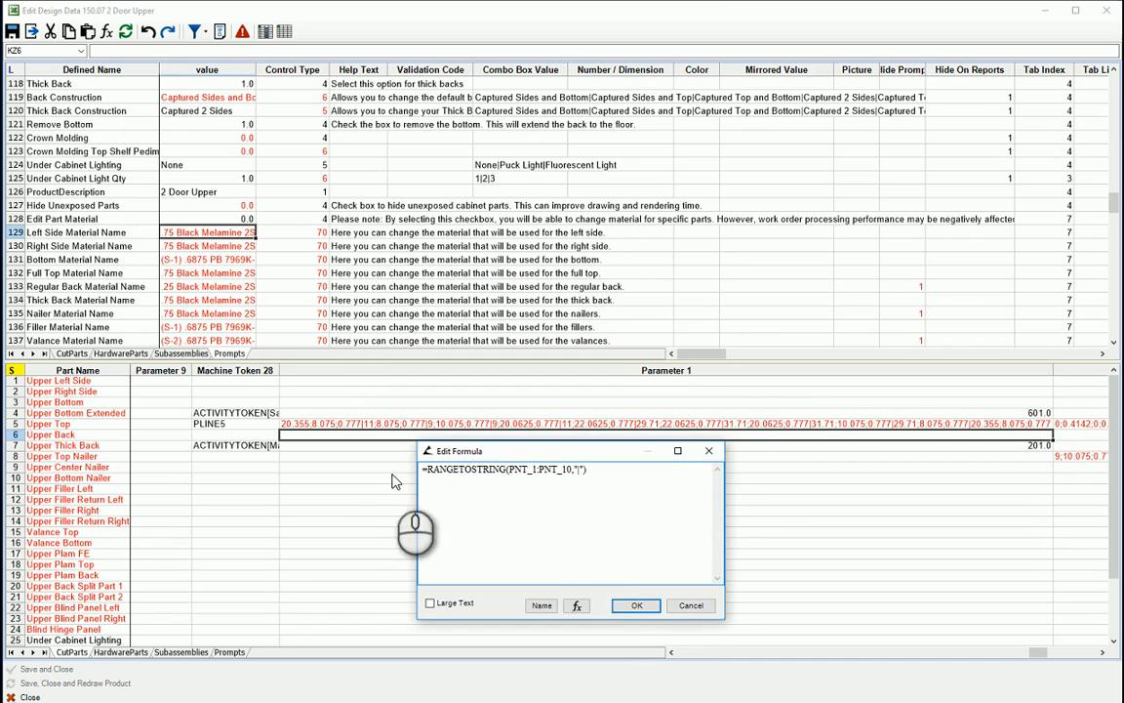
click(637, 605)
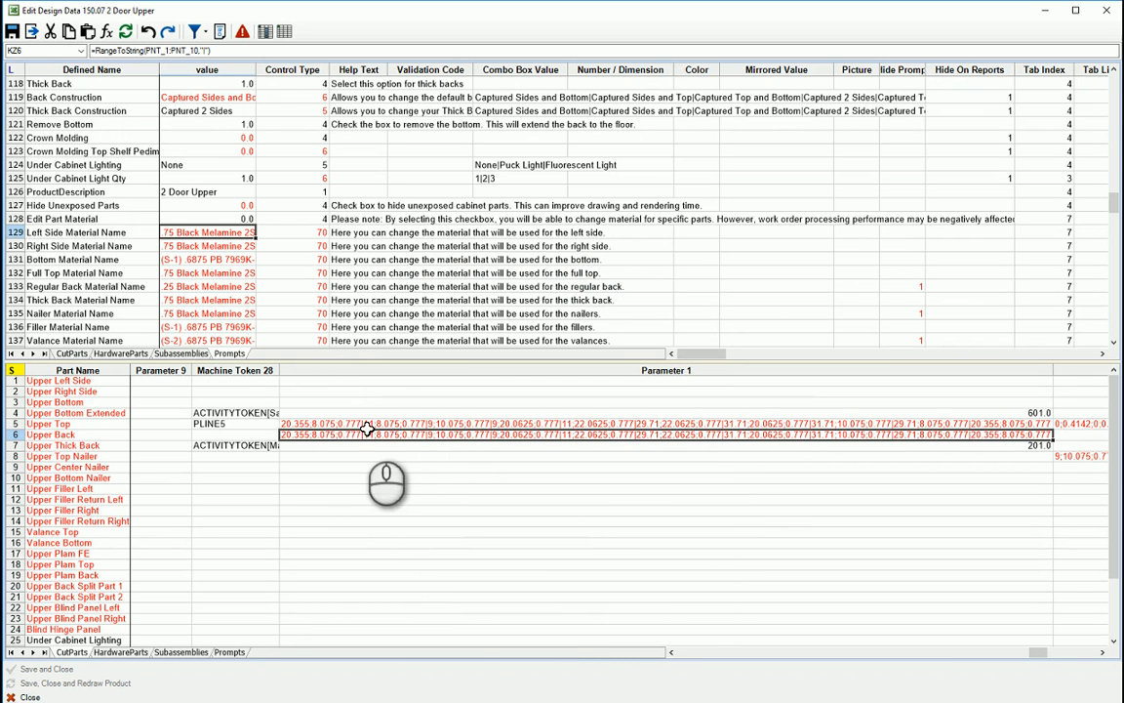
click(373, 419)
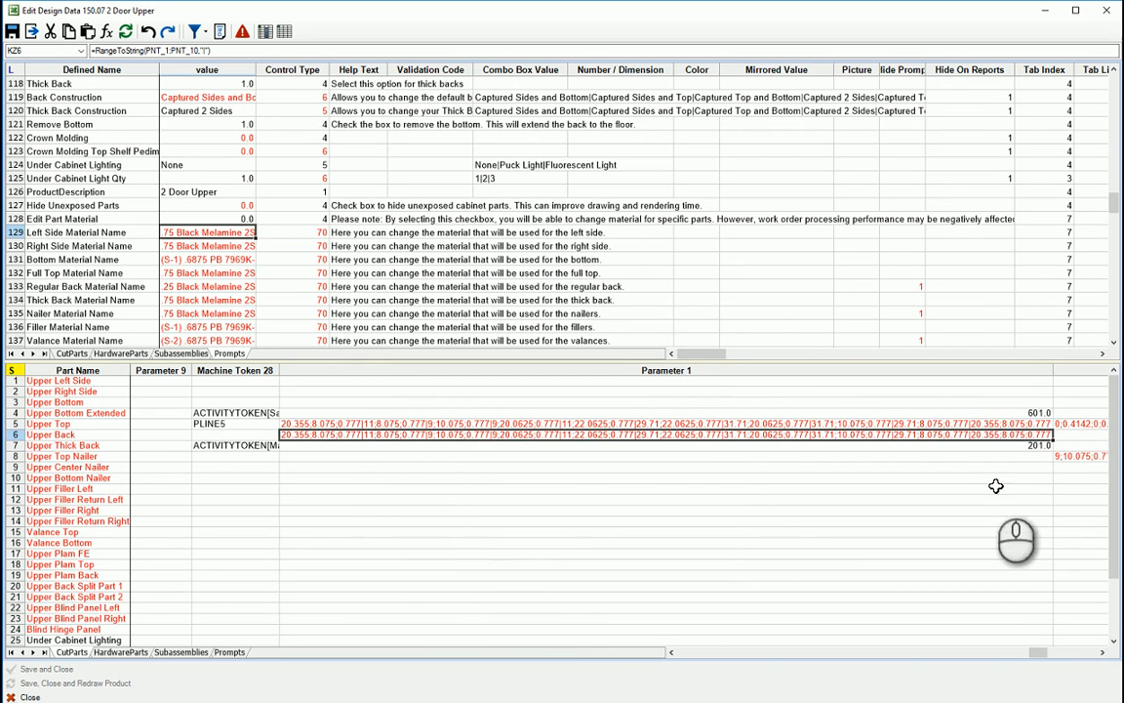
scroll(right, 3)
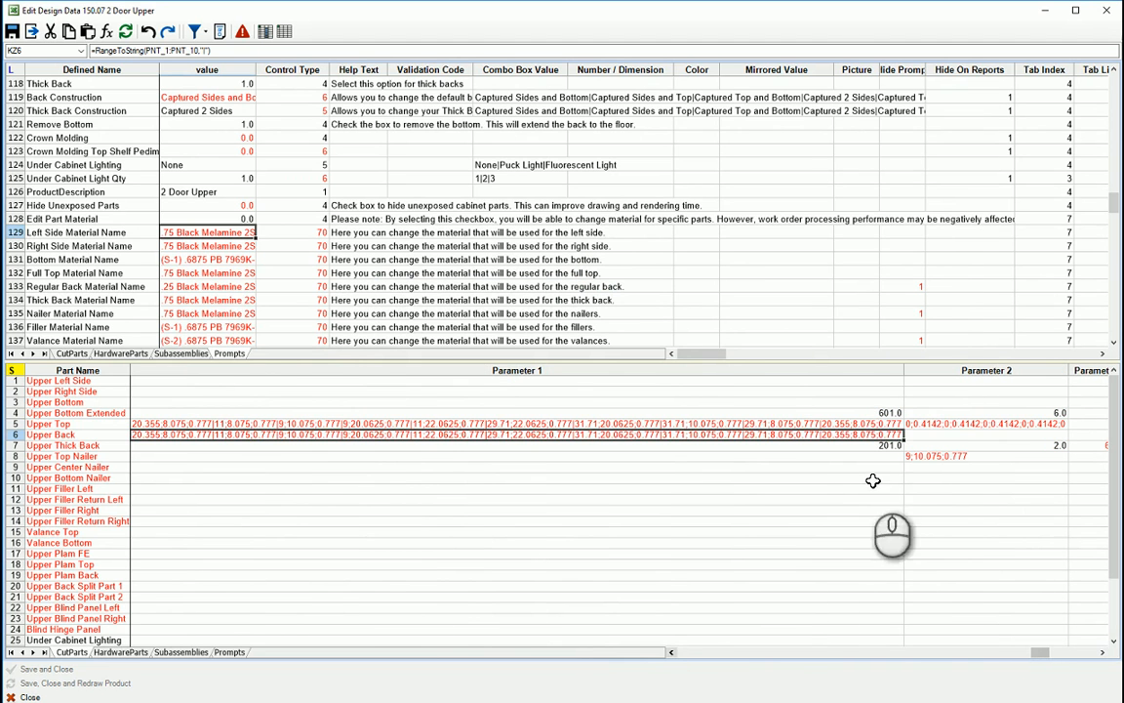
click(951, 428)
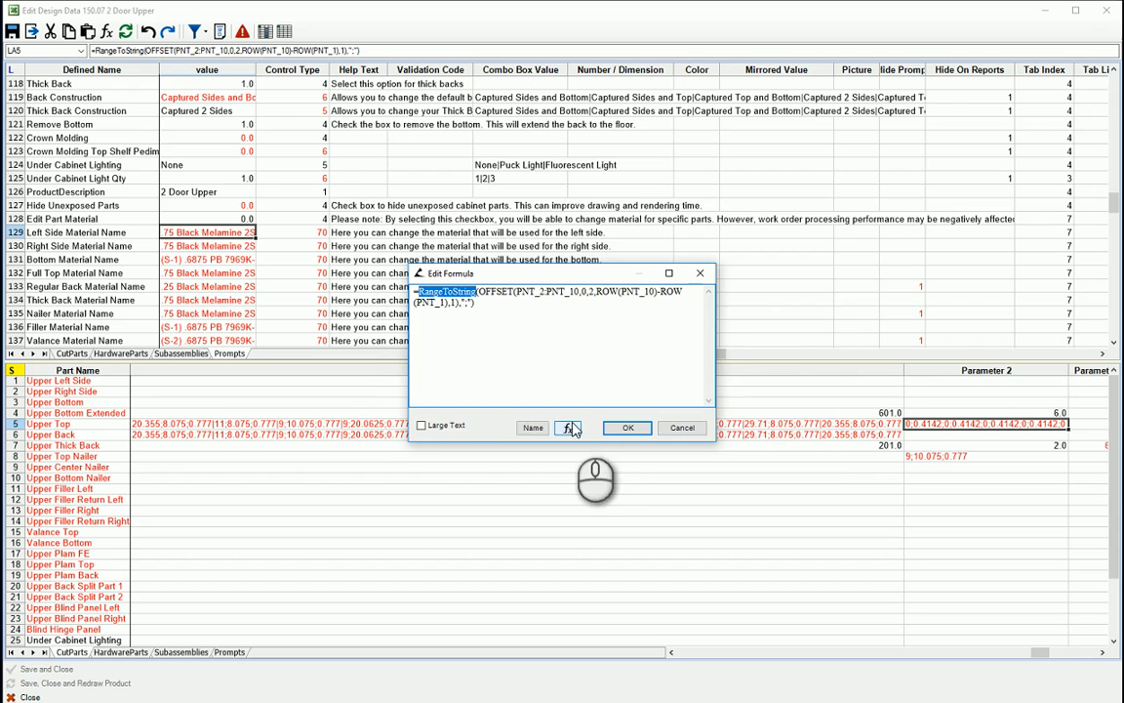
click(567, 428)
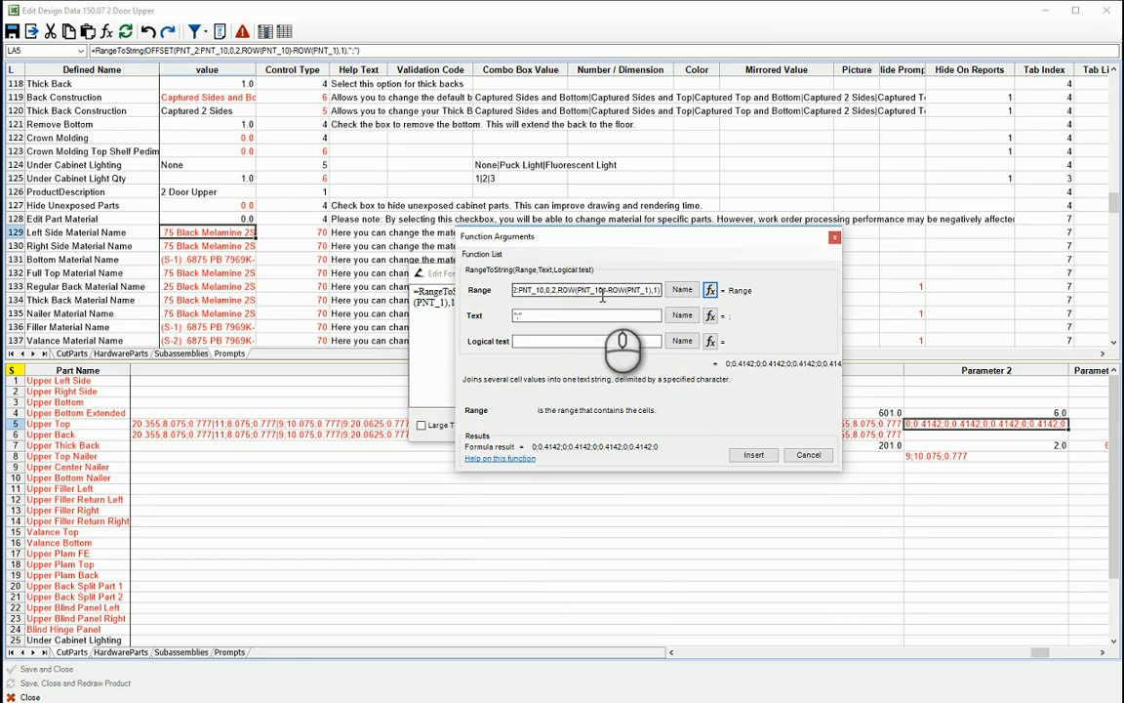
triple_click(595, 290)
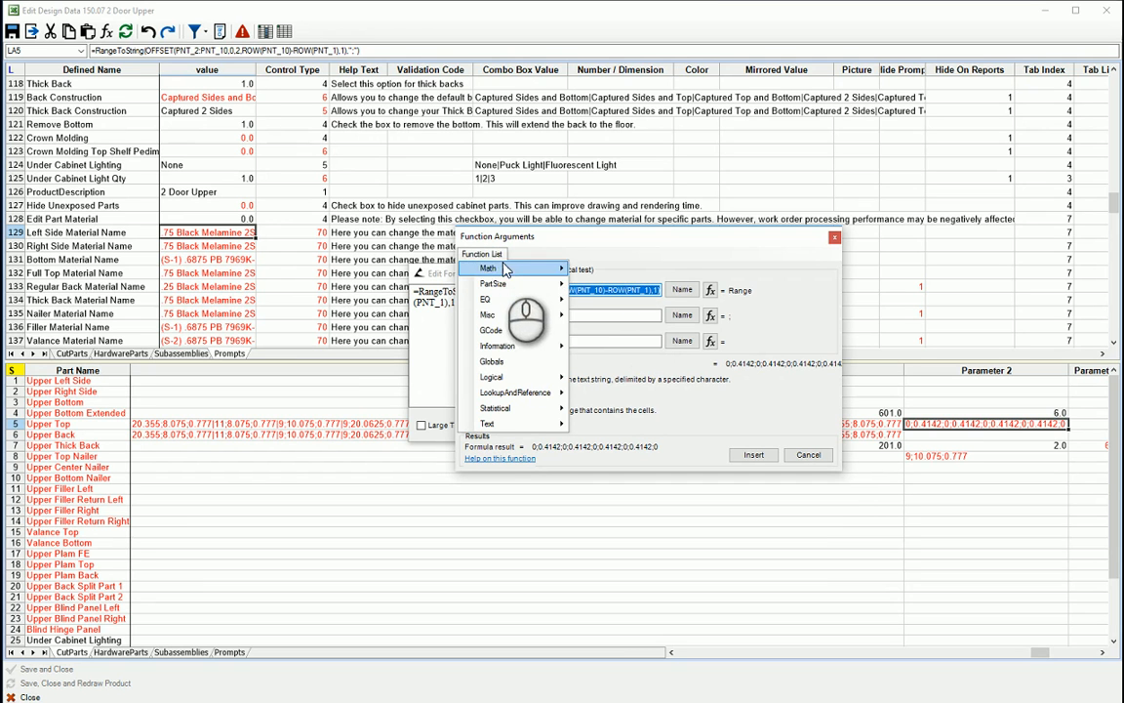
mouse_move(524, 319)
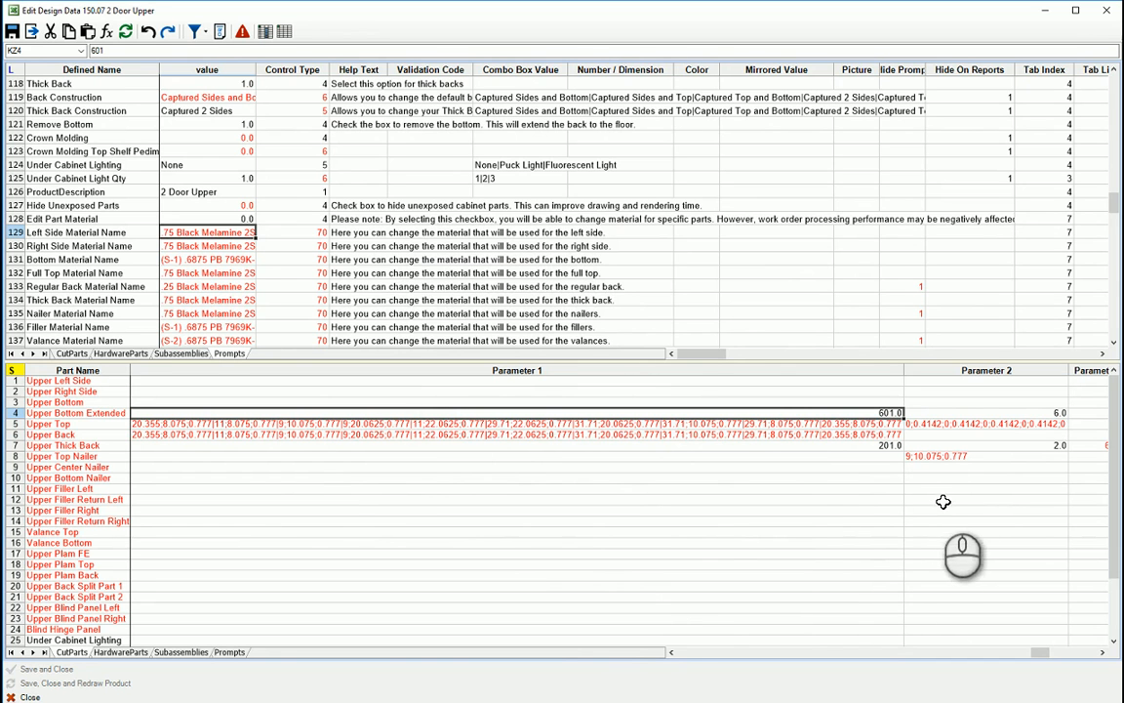
click(986, 488)
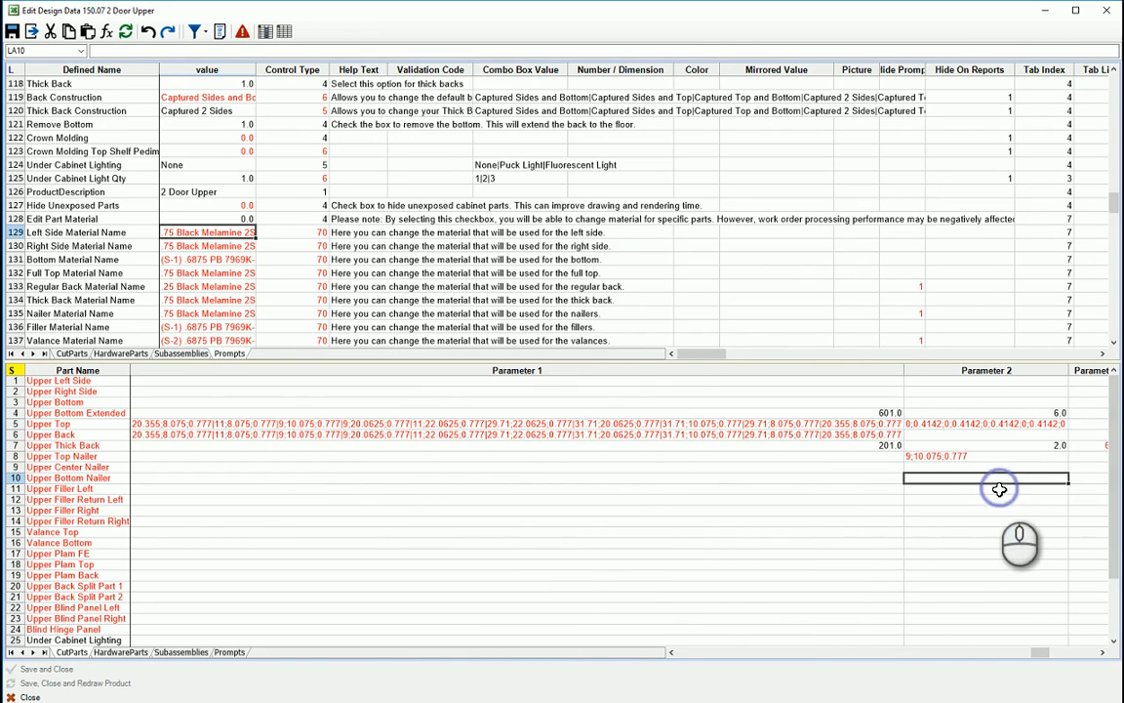